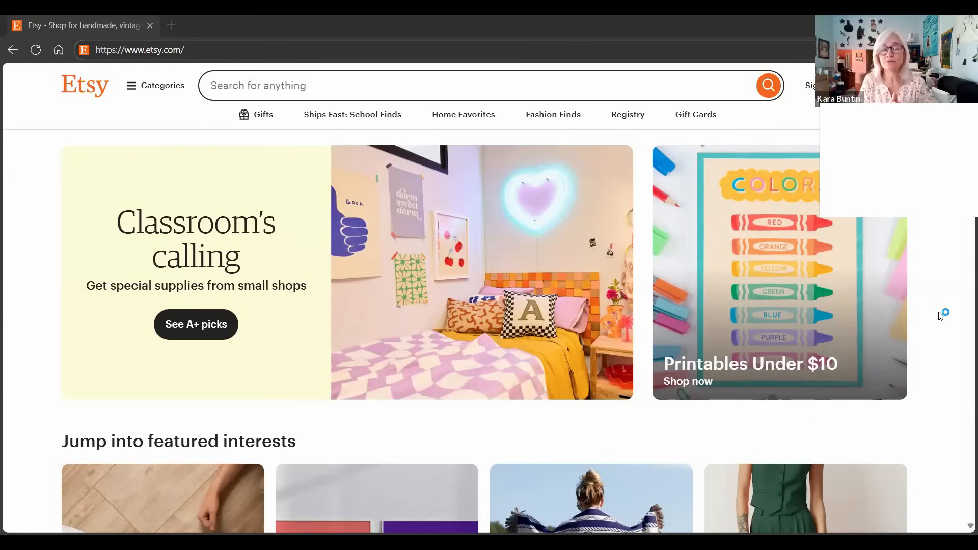
mouse_move(940, 316)
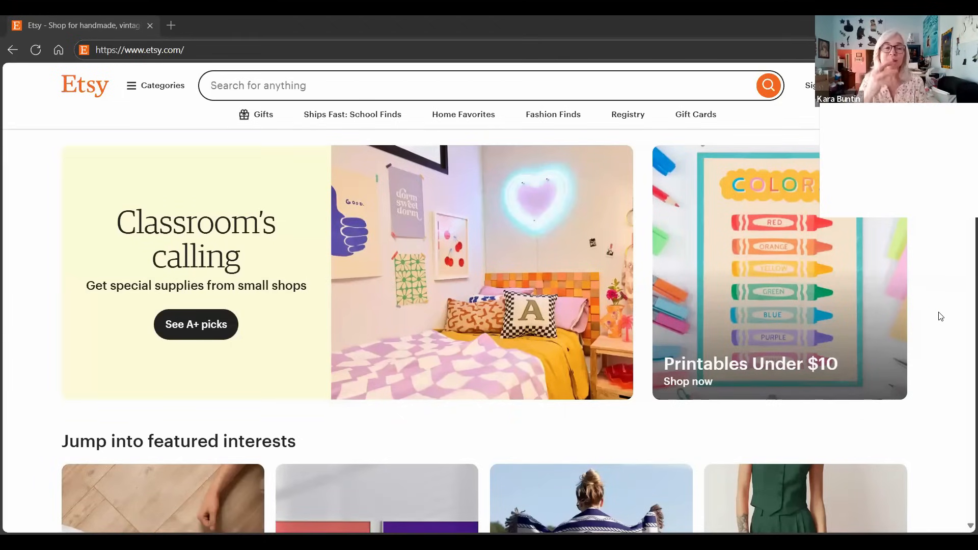
mouse_move(941, 313)
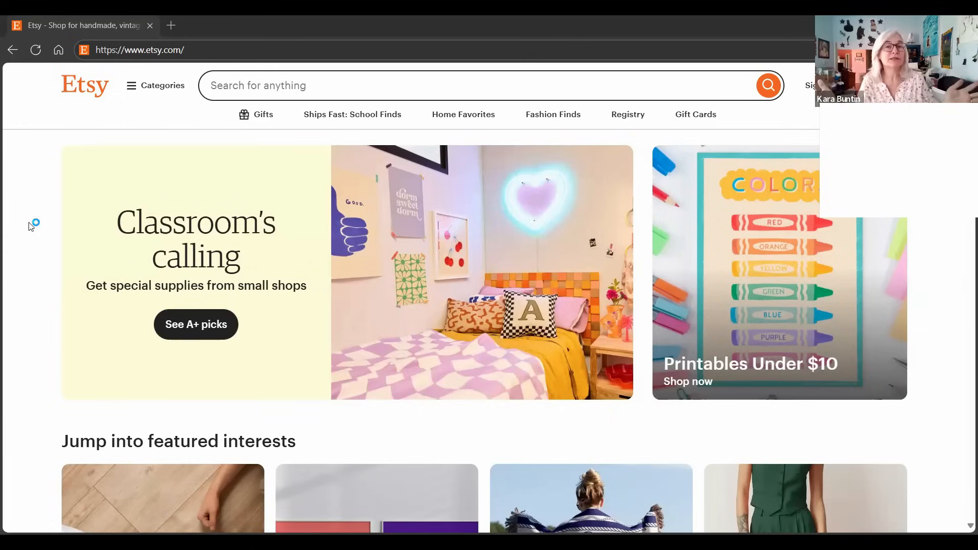
mouse_move(31, 226)
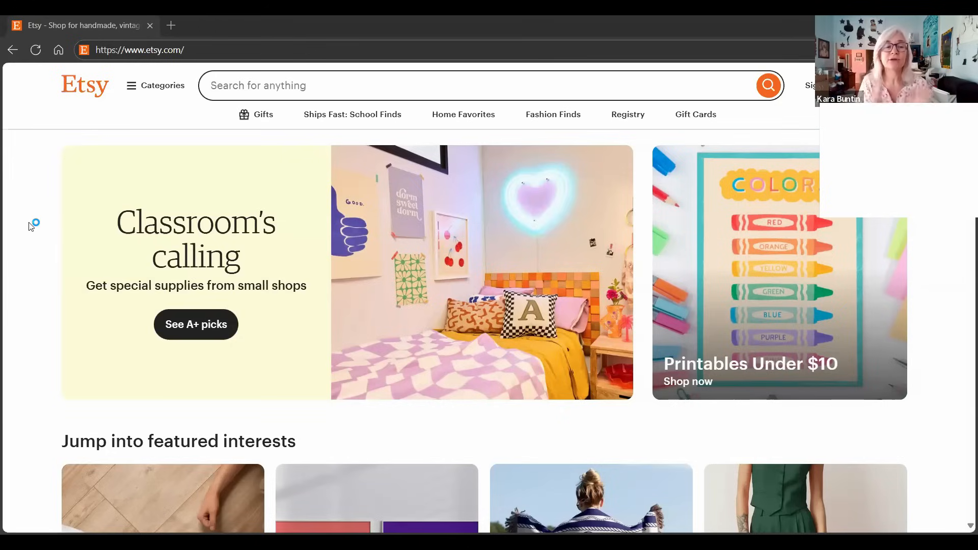
mouse_move(84, 231)
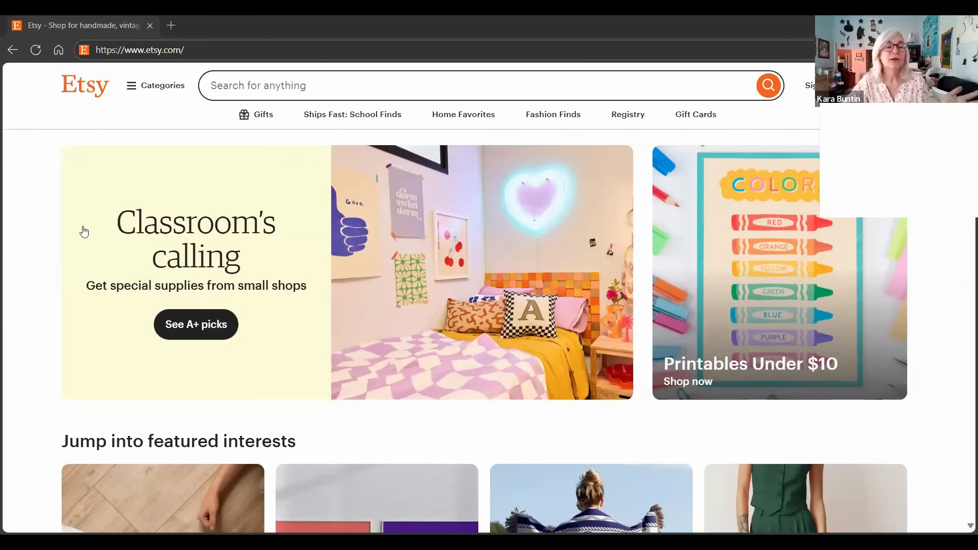
mouse_move(502, 297)
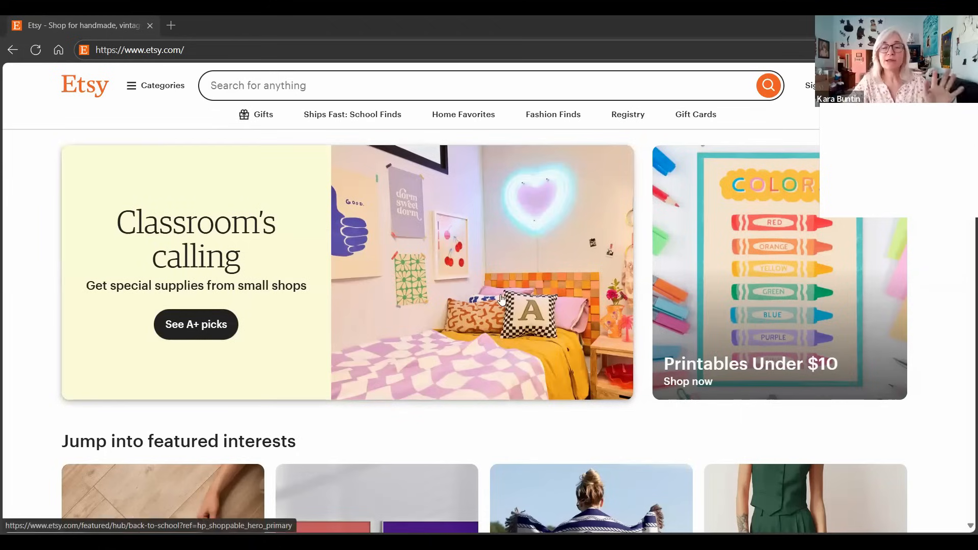
mouse_move(927, 344)
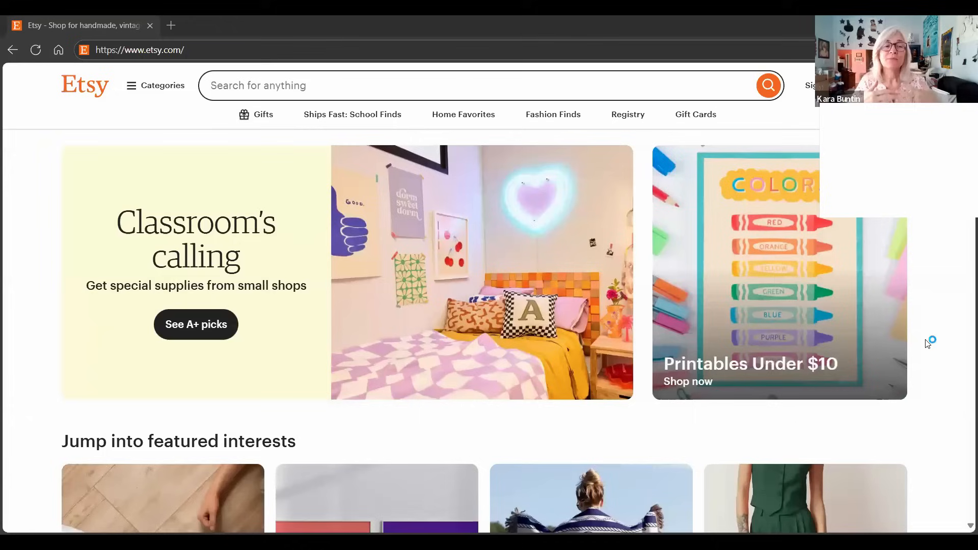
mouse_move(927, 343)
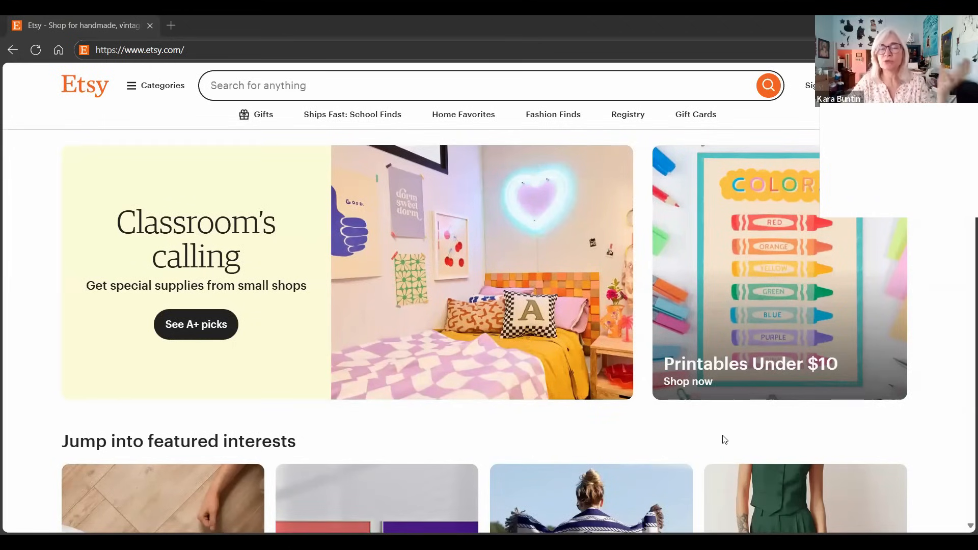
mouse_move(718, 420)
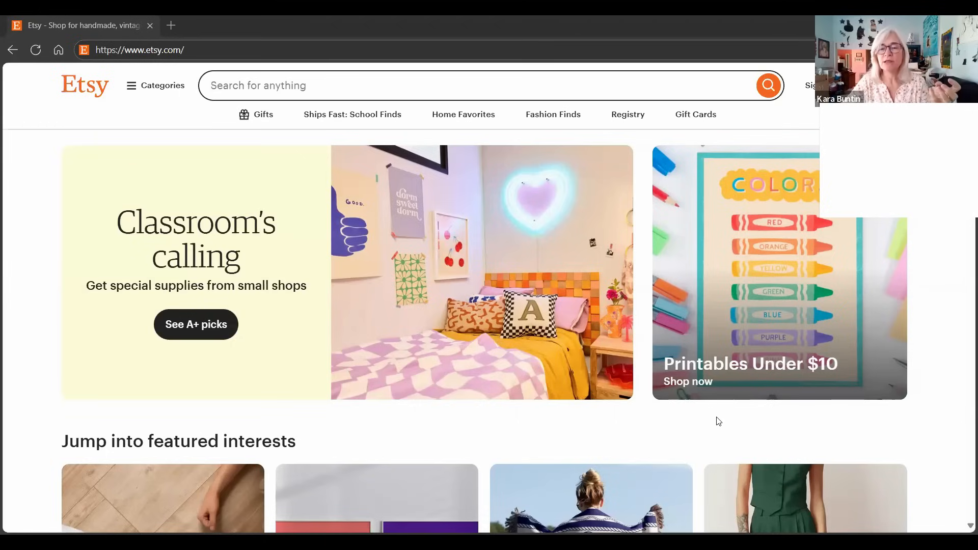
mouse_move(682, 441)
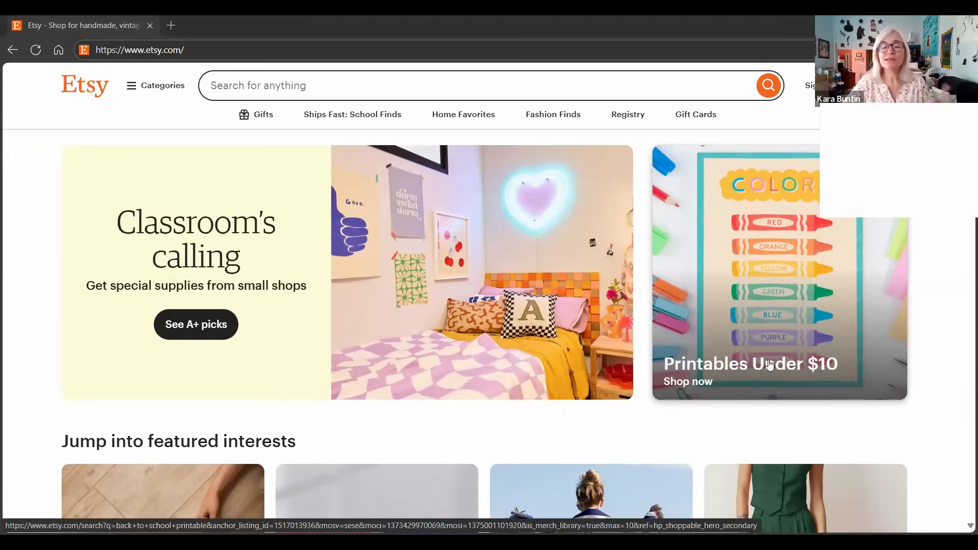
- View the Printables Under $10 back-to-school search results, filtered to Etsy's Picks
click(751, 364)
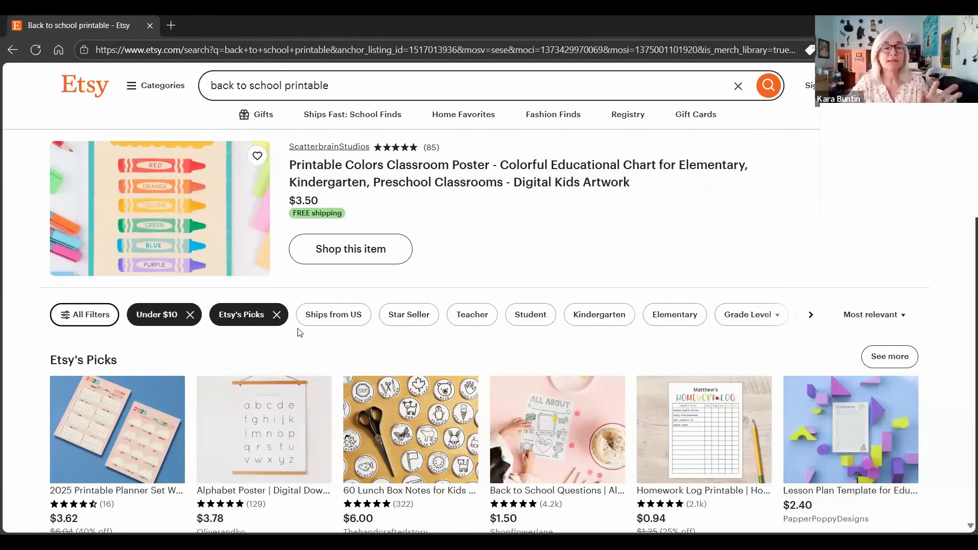
mouse_move(299, 352)
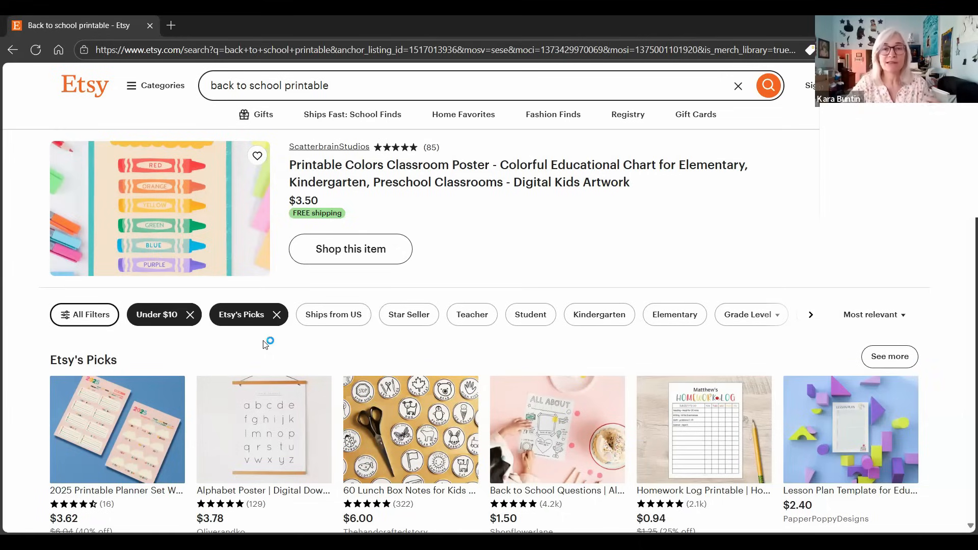
mouse_move(429, 362)
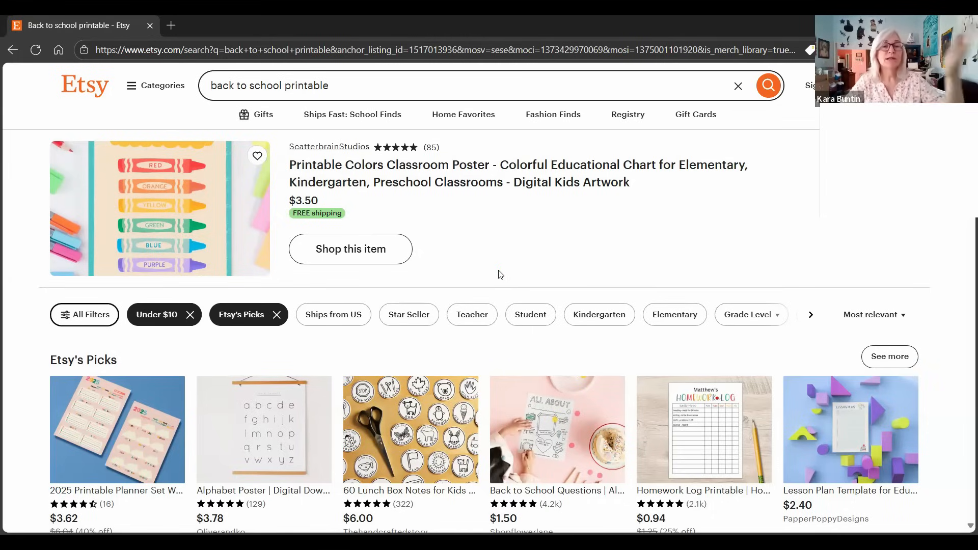
- Return to the Etsy homepage via the logo, now showing Teacher Appreciation Gifts Under $30
click(350, 249)
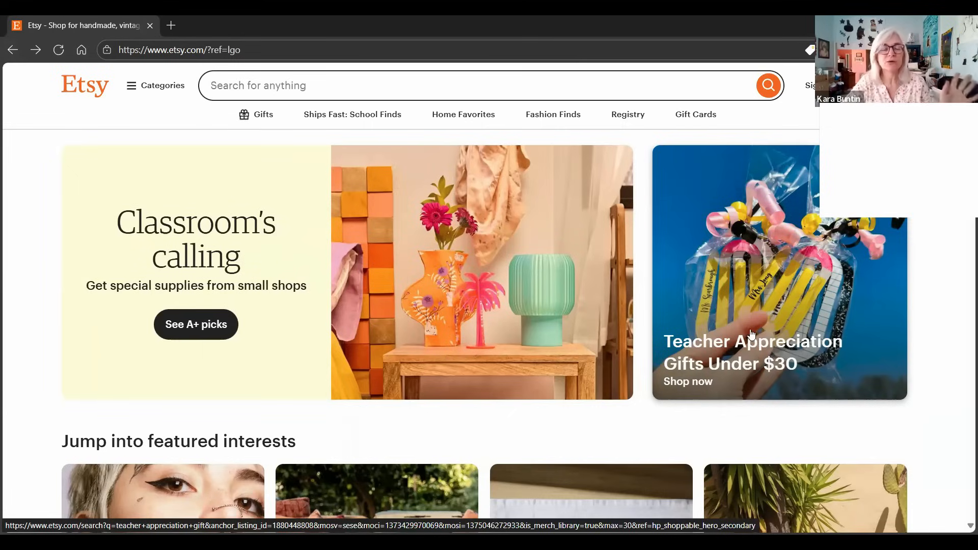
mouse_move(707, 354)
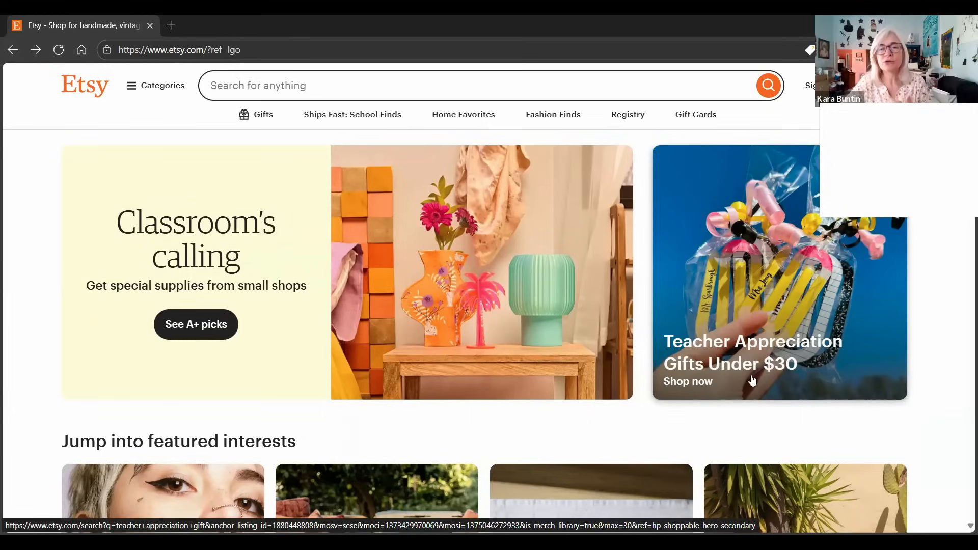
mouse_move(736, 423)
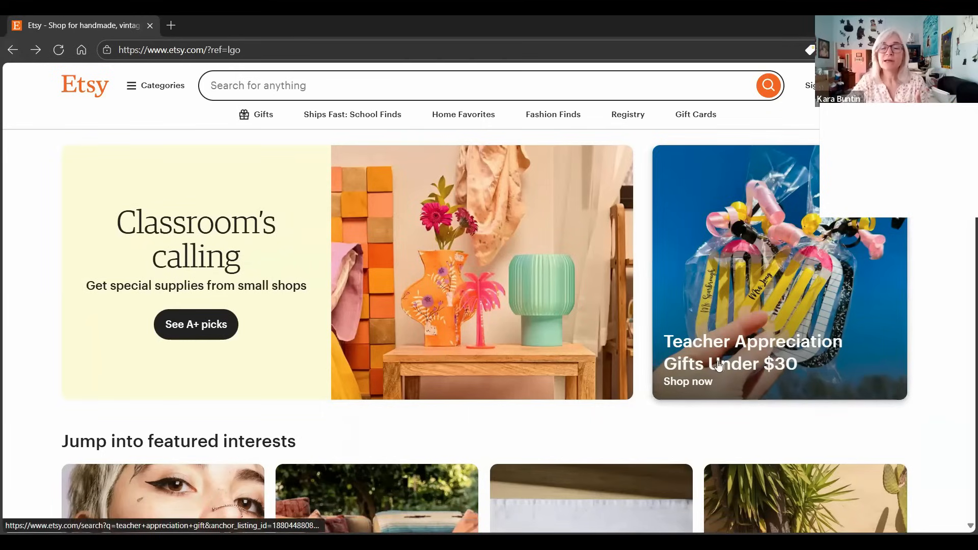
mouse_move(760, 379)
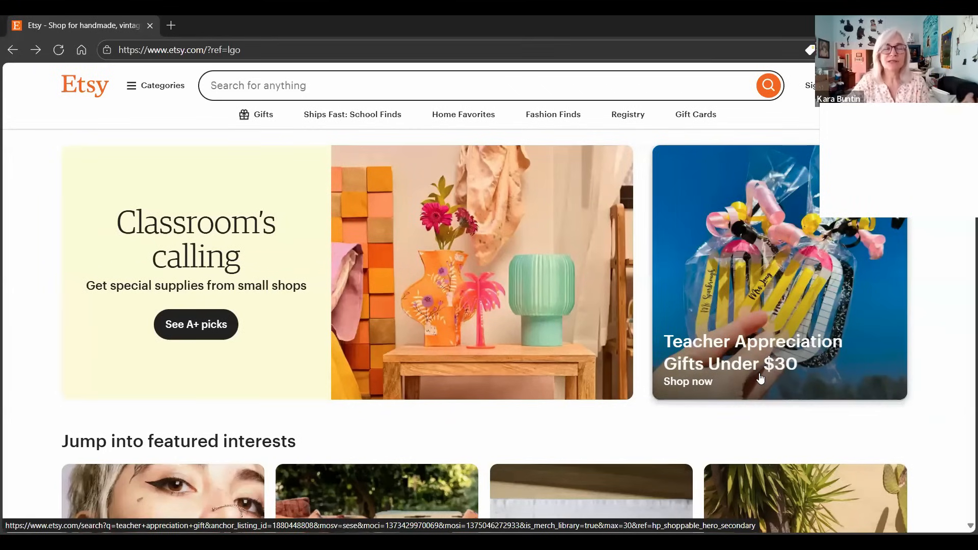
mouse_move(755, 391)
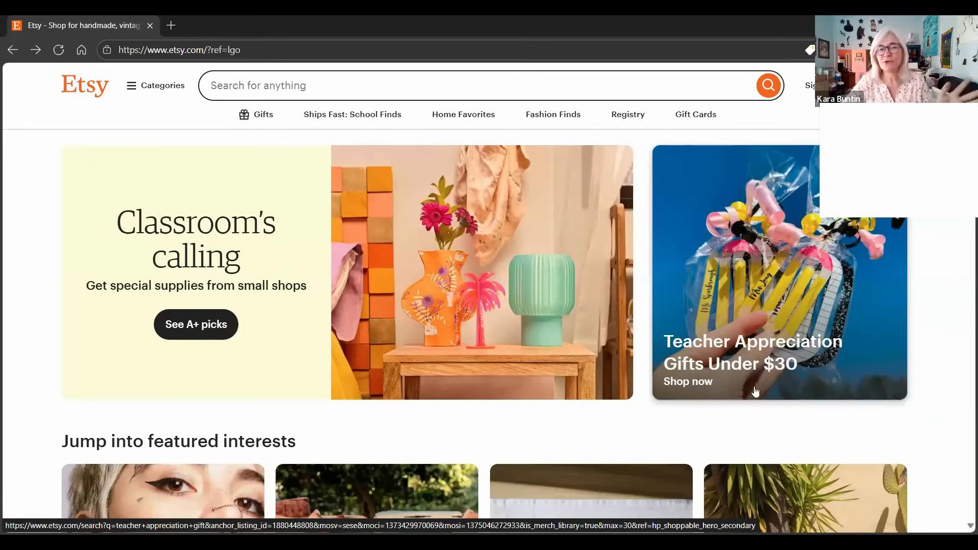
mouse_move(740, 368)
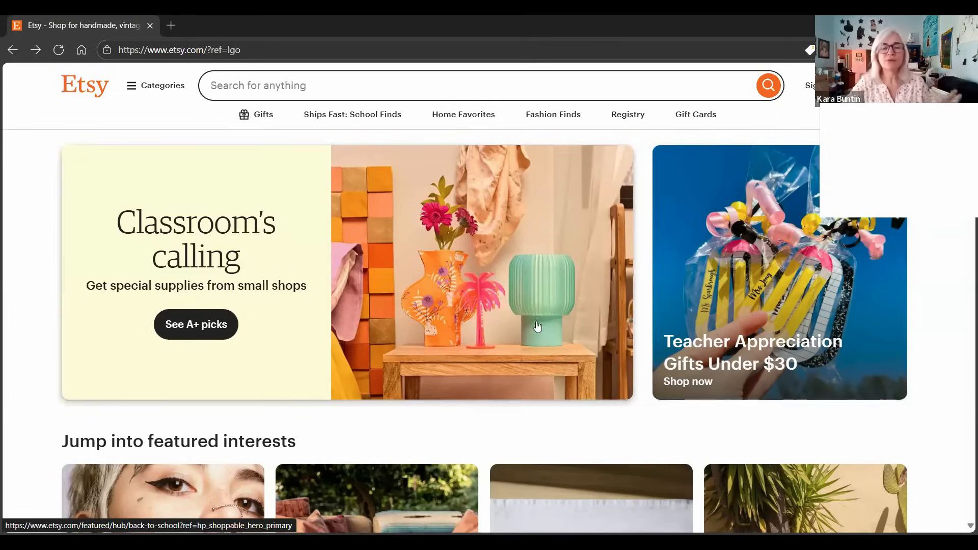
scroll(down, 3)
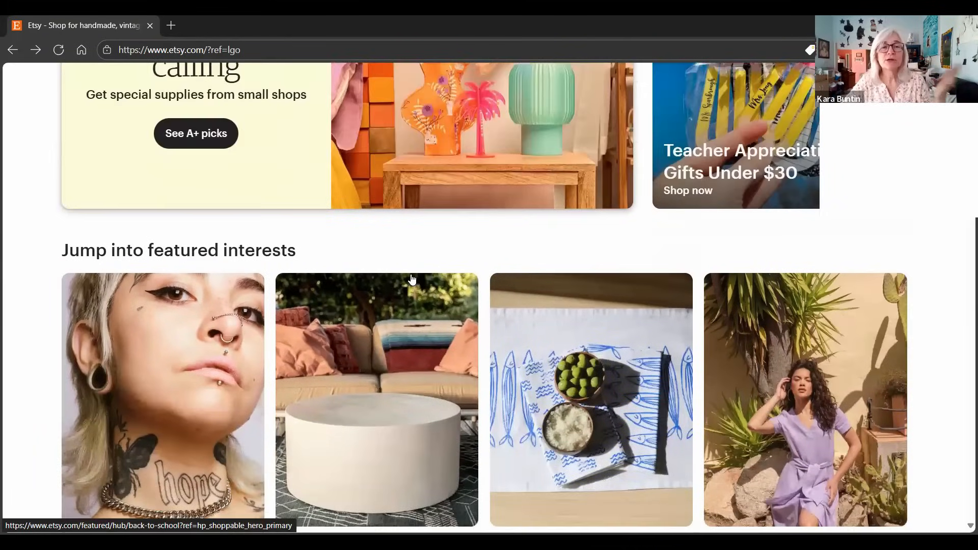
scroll(down, 3)
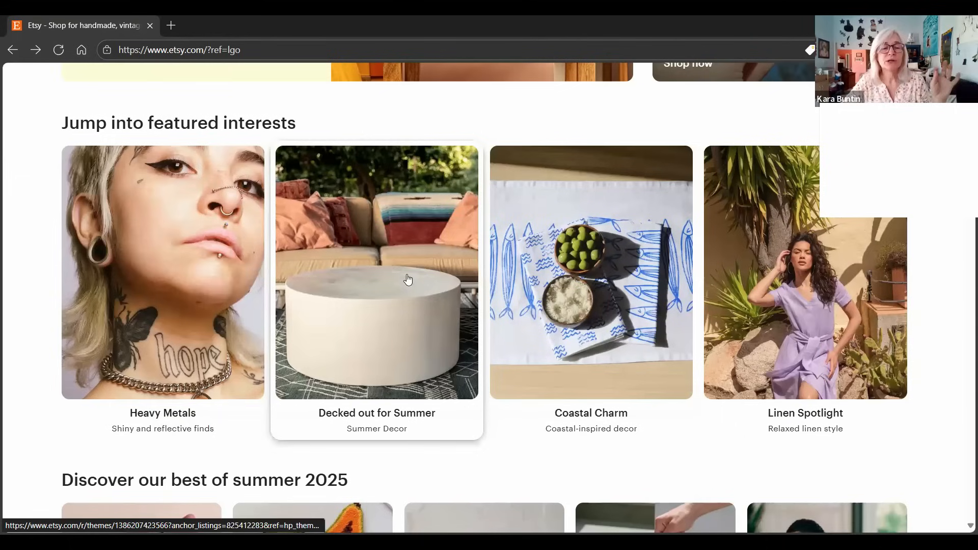
mouse_move(207, 440)
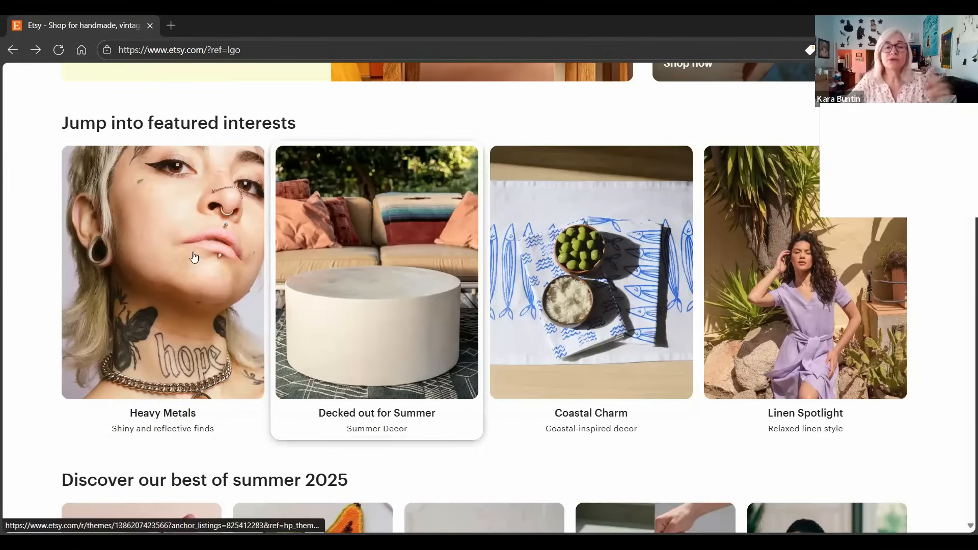
mouse_move(672, 251)
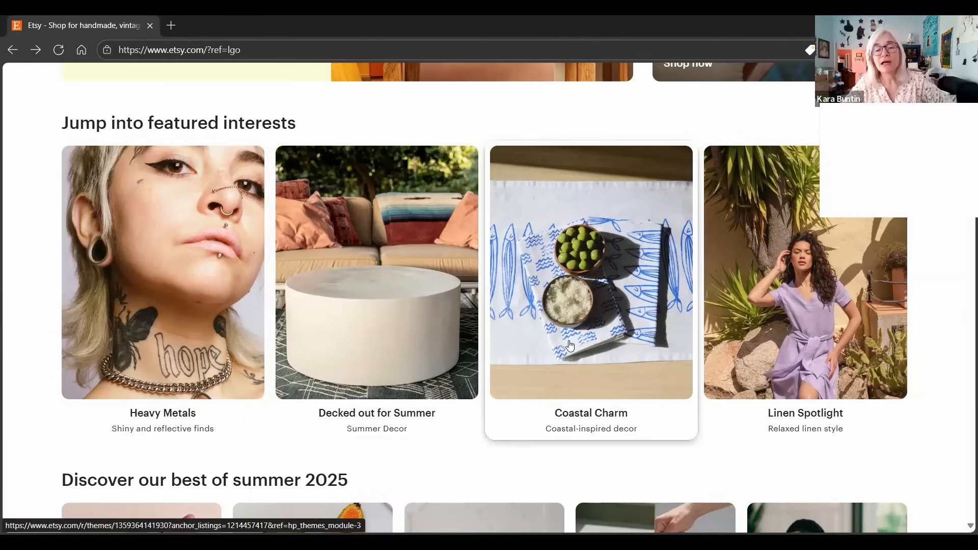
mouse_move(635, 405)
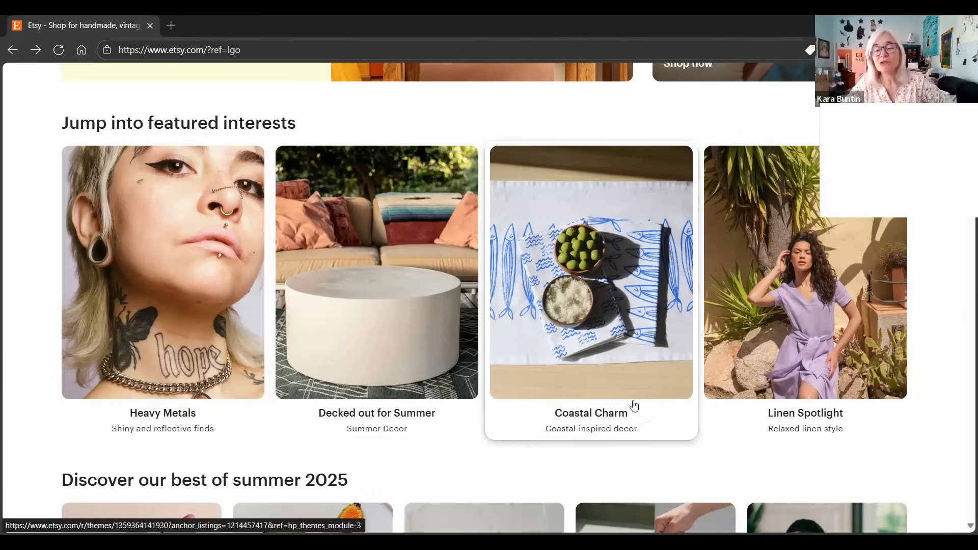
mouse_move(711, 399)
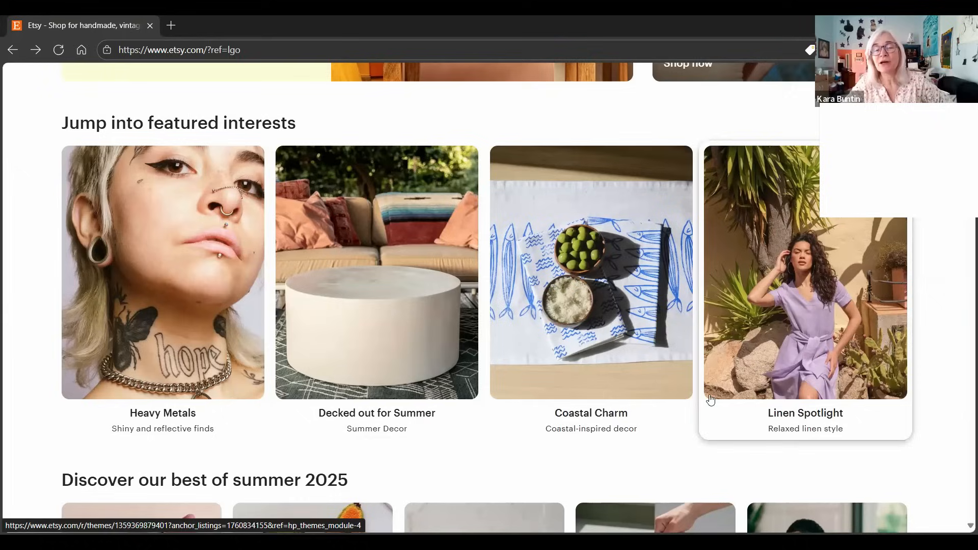
mouse_move(690, 464)
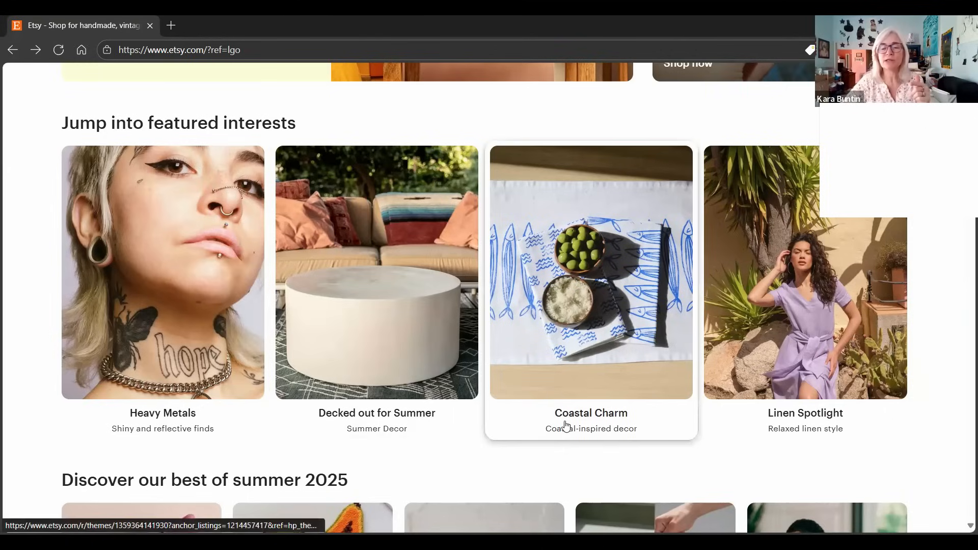
mouse_move(488, 449)
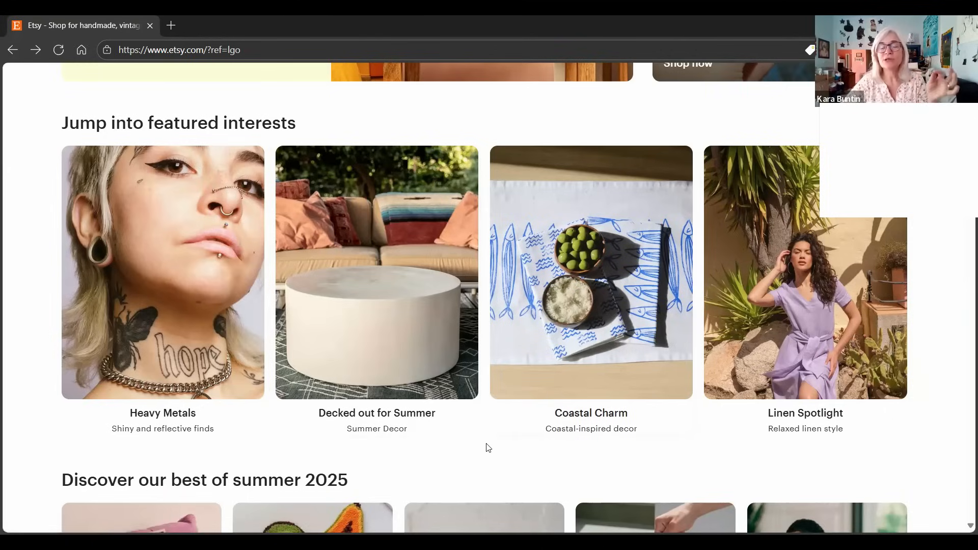
mouse_move(629, 385)
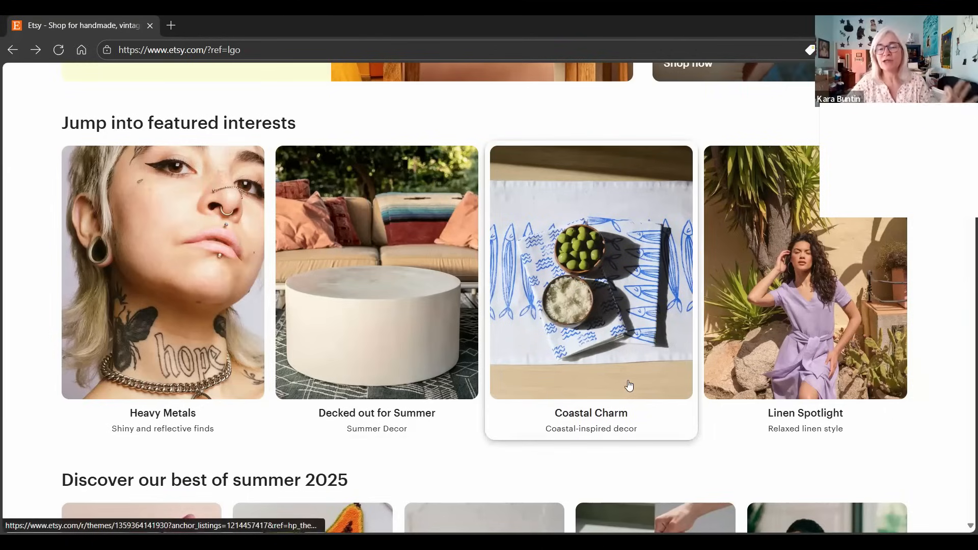
mouse_move(804, 420)
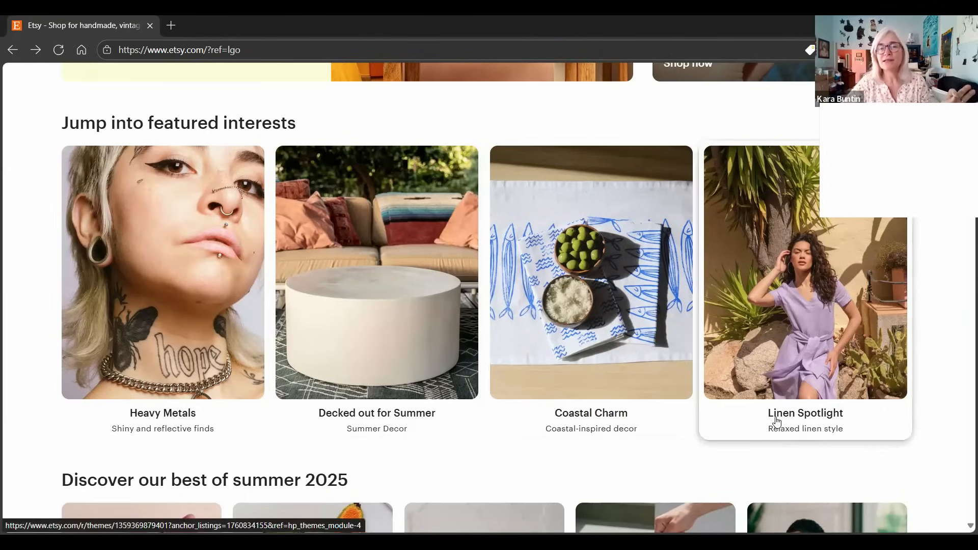
mouse_move(771, 387)
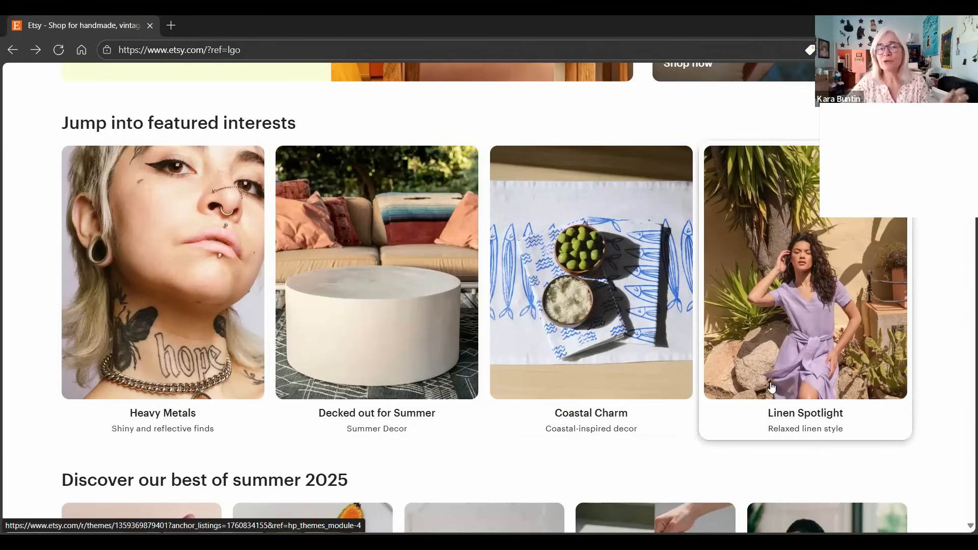
mouse_move(639, 445)
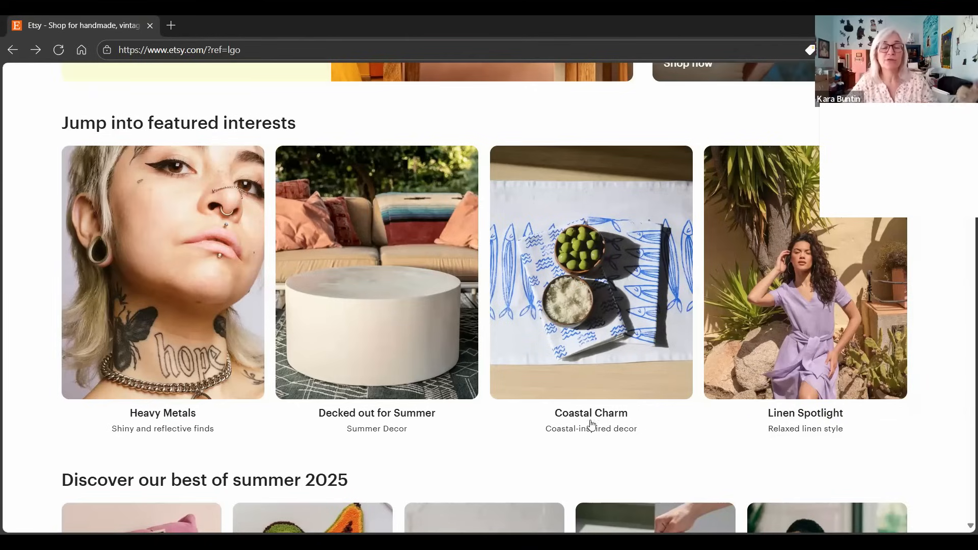
- Scroll to the Discover our best of summer 2025 row with Top 100 Summer Bestsellers and Linen Finds
scroll(down, 3)
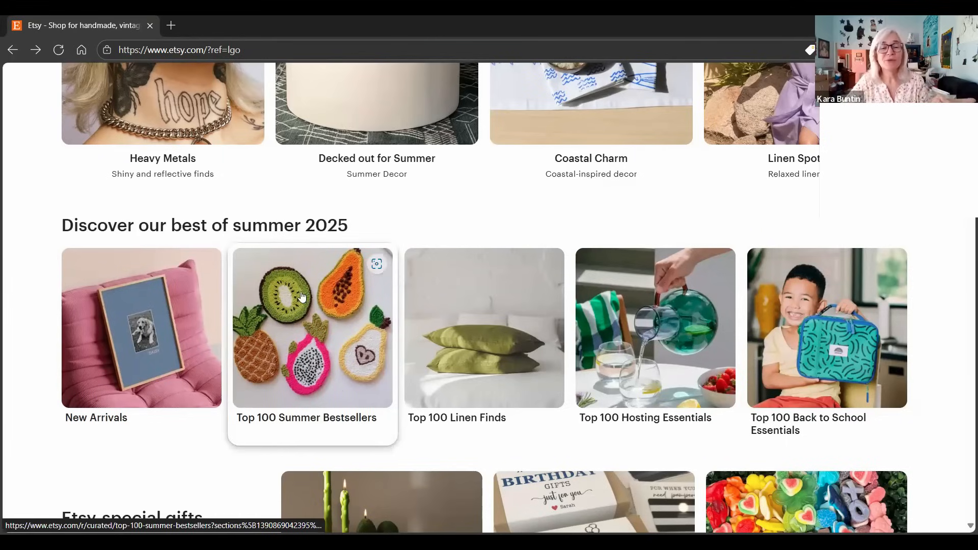
mouse_move(453, 400)
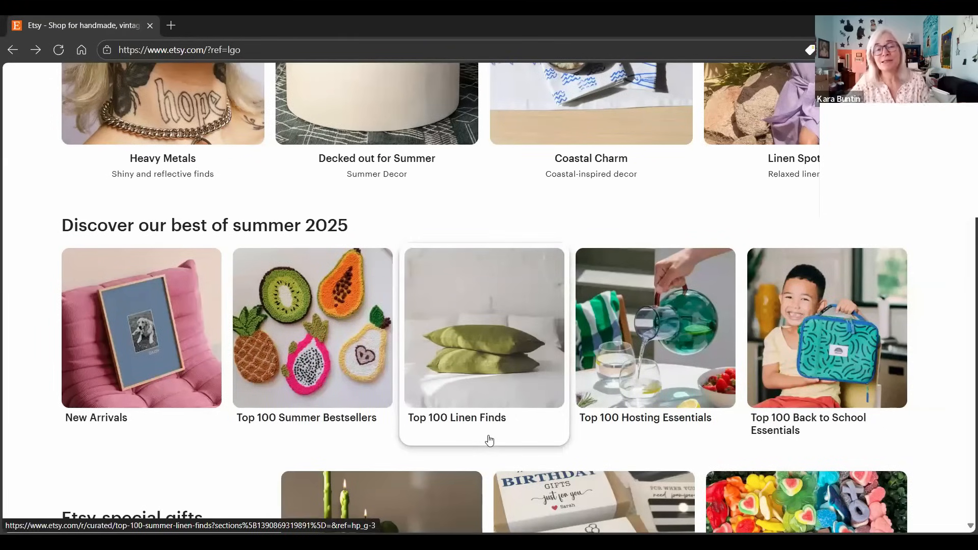
mouse_move(604, 443)
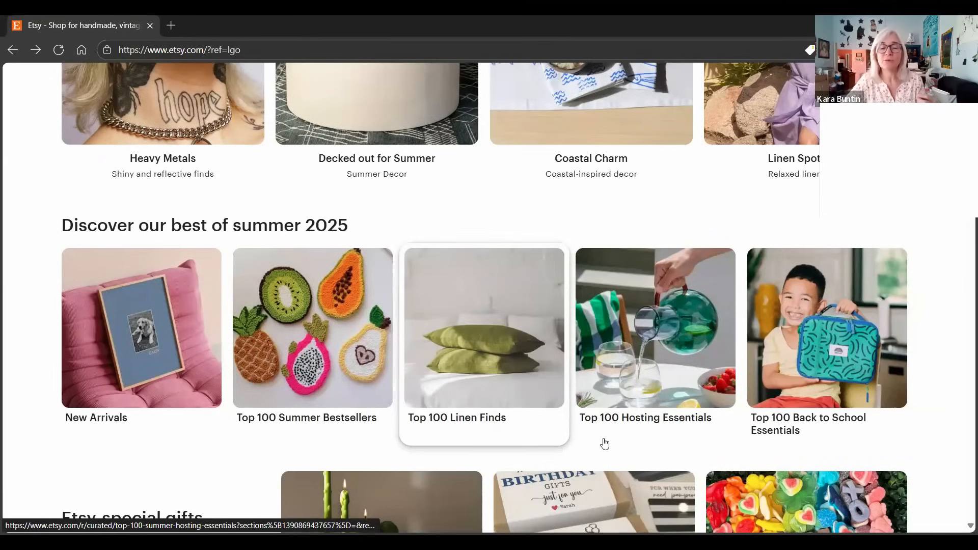
mouse_move(649, 446)
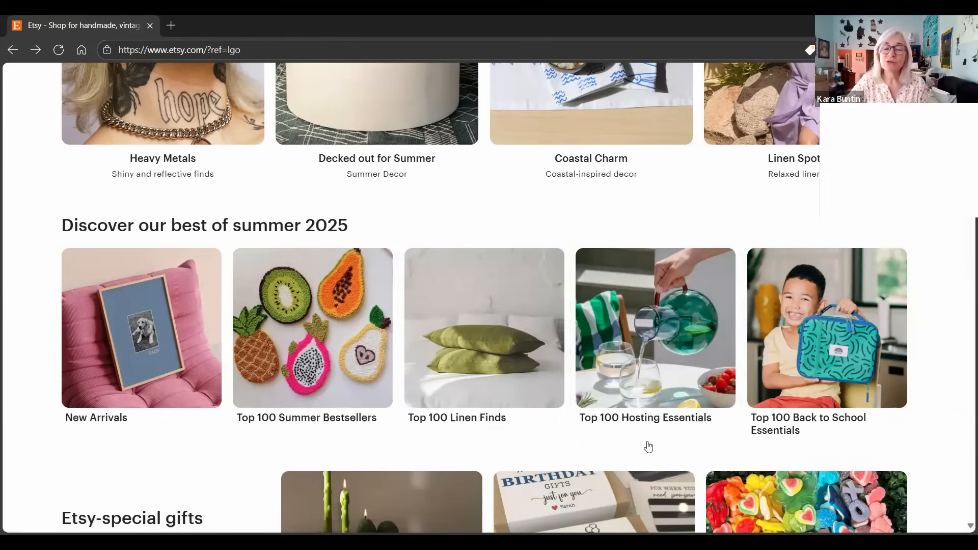
mouse_move(801, 410)
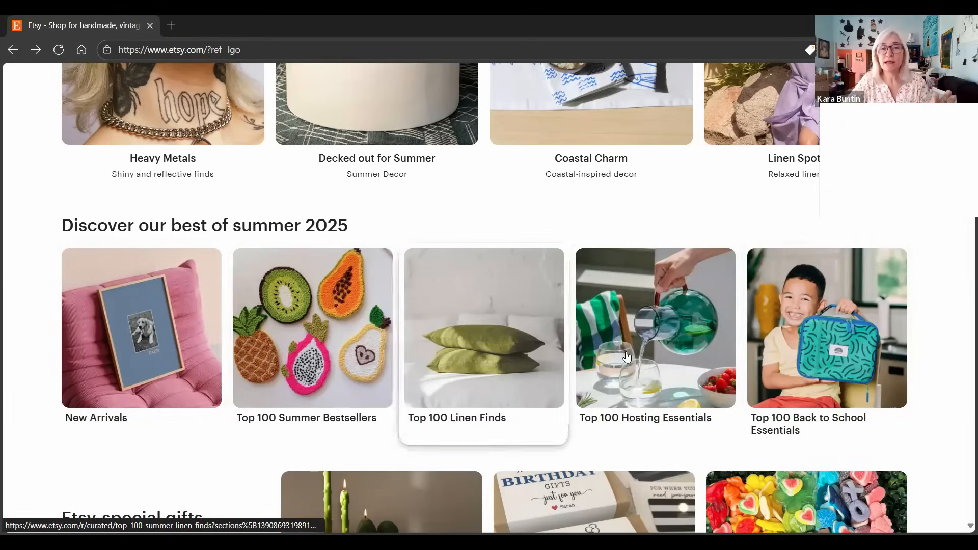
mouse_move(951, 355)
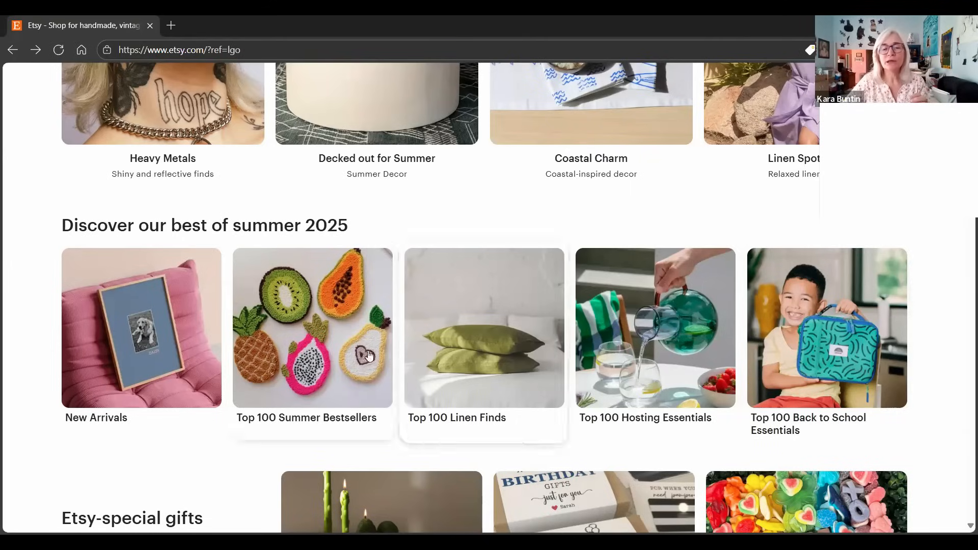
mouse_move(878, 422)
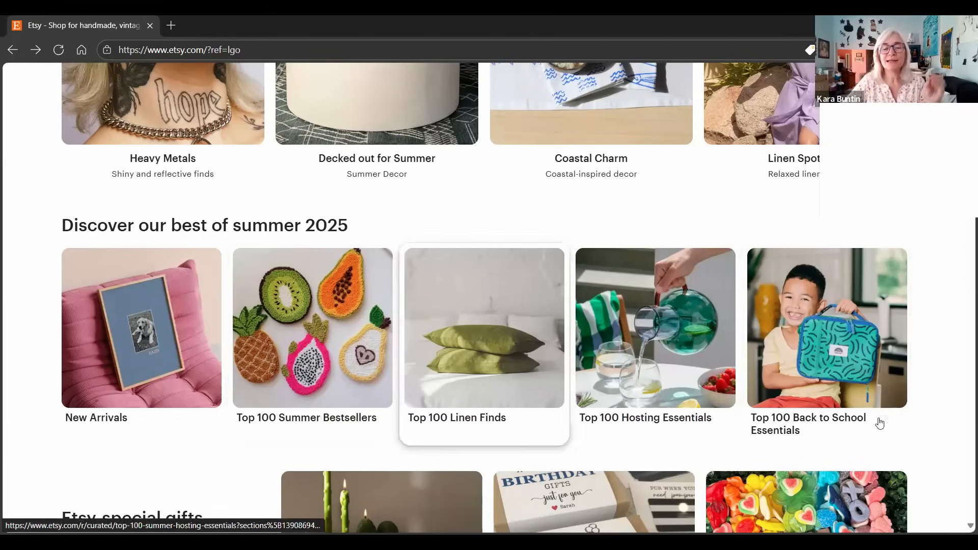
mouse_move(947, 420)
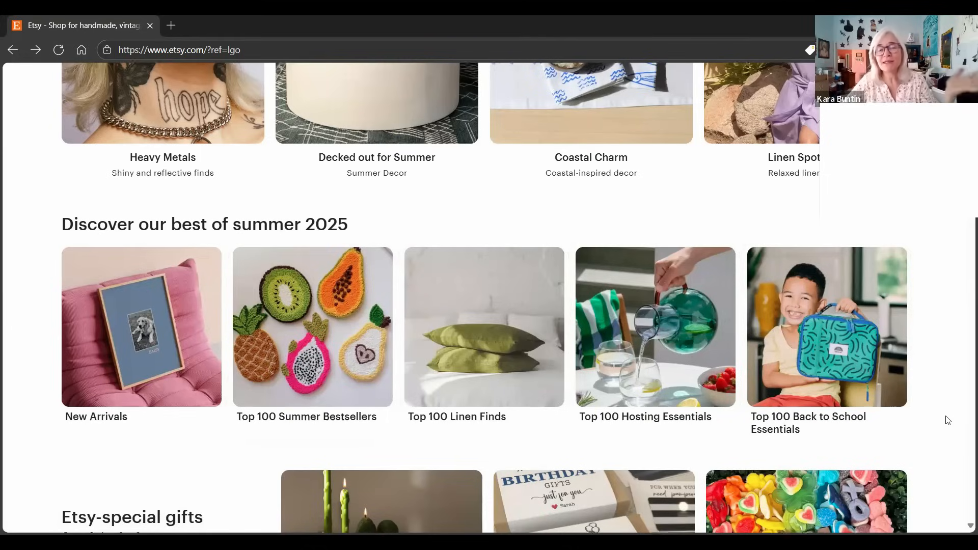
- Scroll to Etsy-special gifts for birthdays: Unique Candles, Gift Card Holders, Candy Charcuterie Boxes
scroll(down, 3)
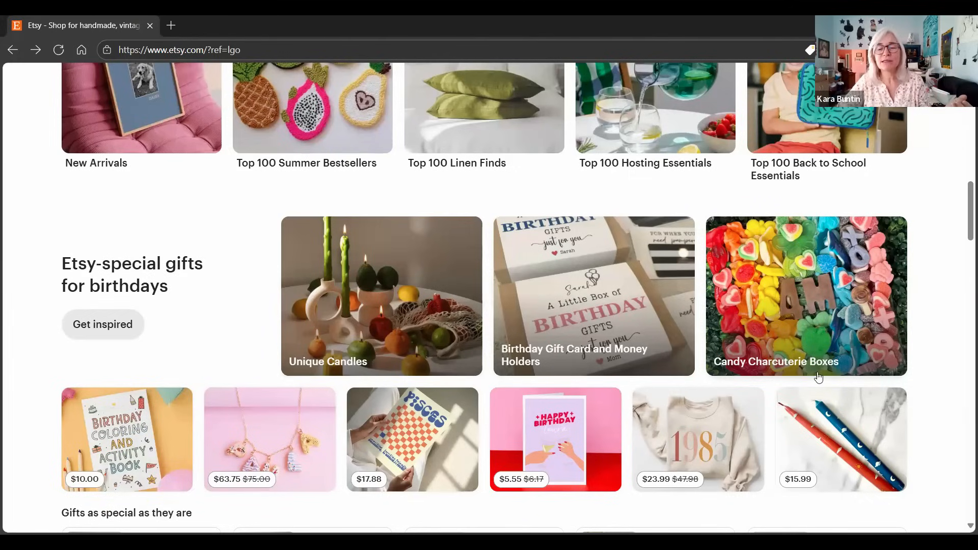
mouse_move(653, 296)
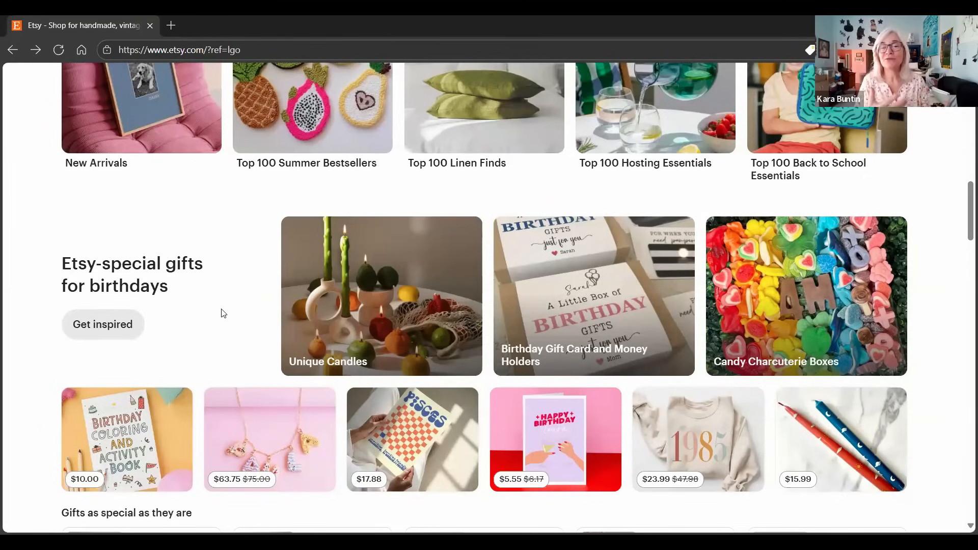
mouse_move(215, 312)
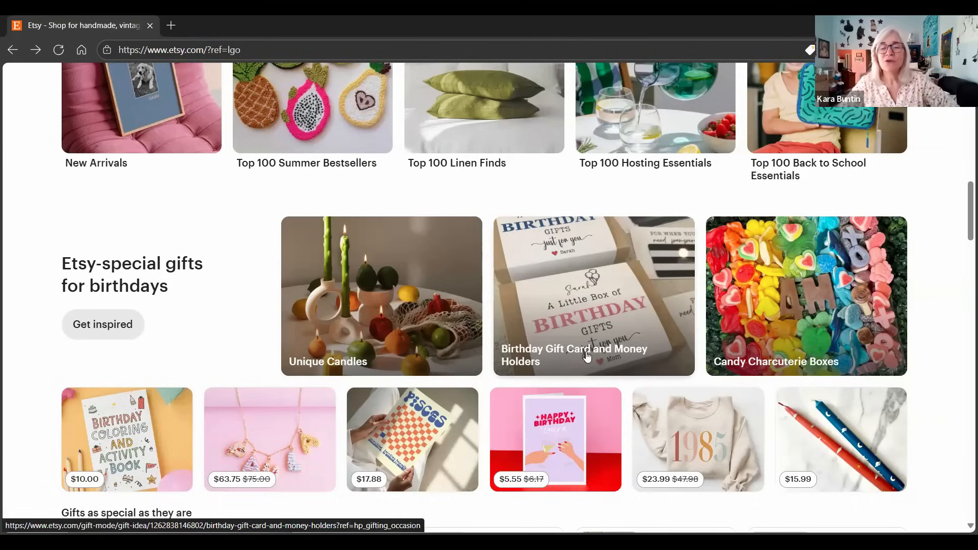
mouse_move(558, 338)
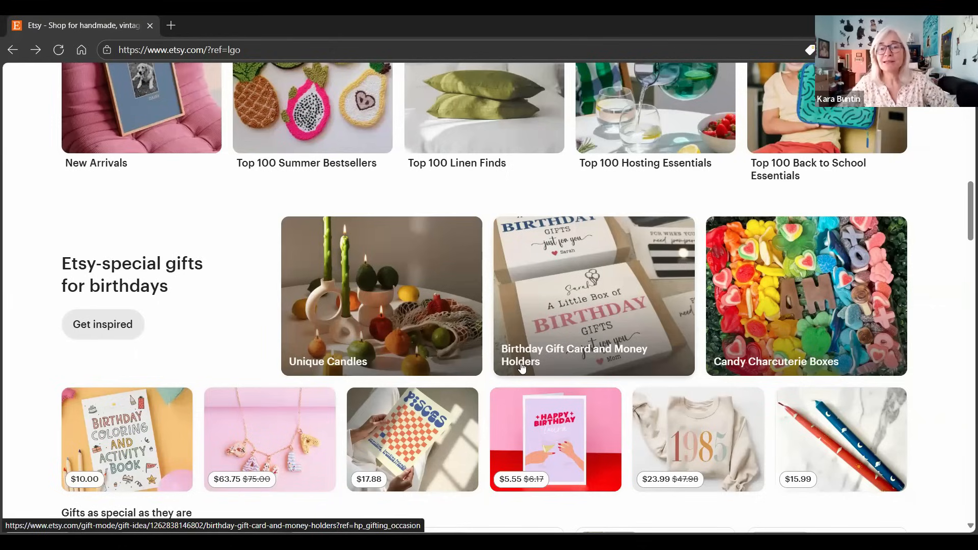
mouse_move(559, 337)
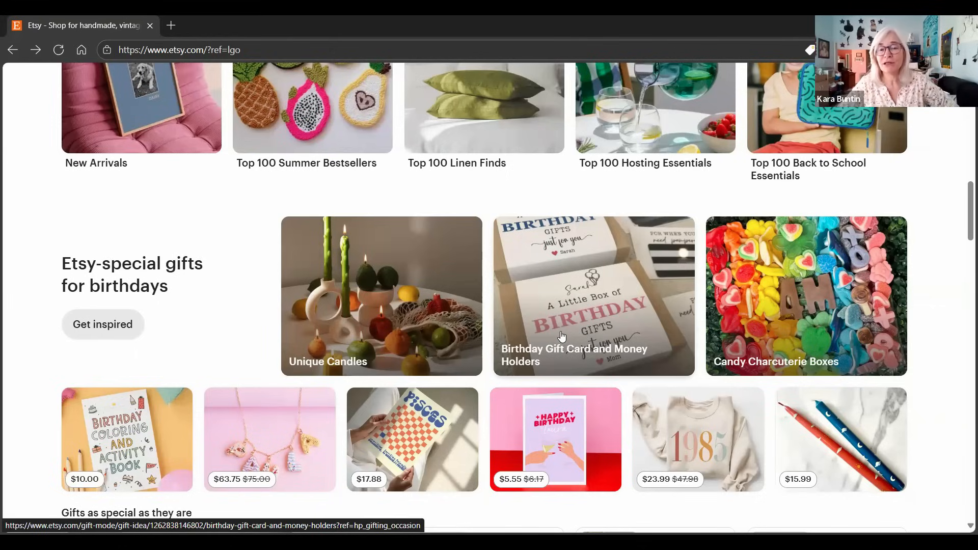
mouse_move(655, 380)
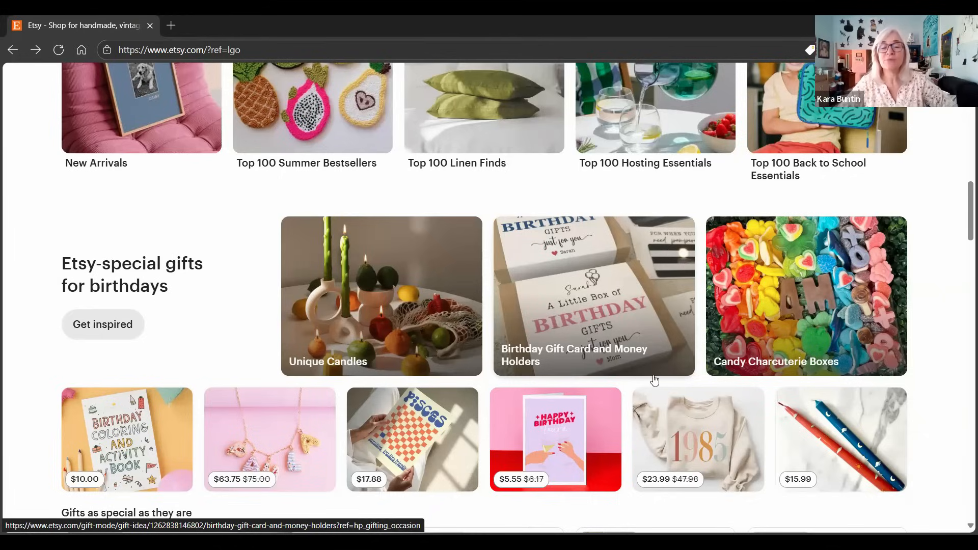
mouse_move(934, 370)
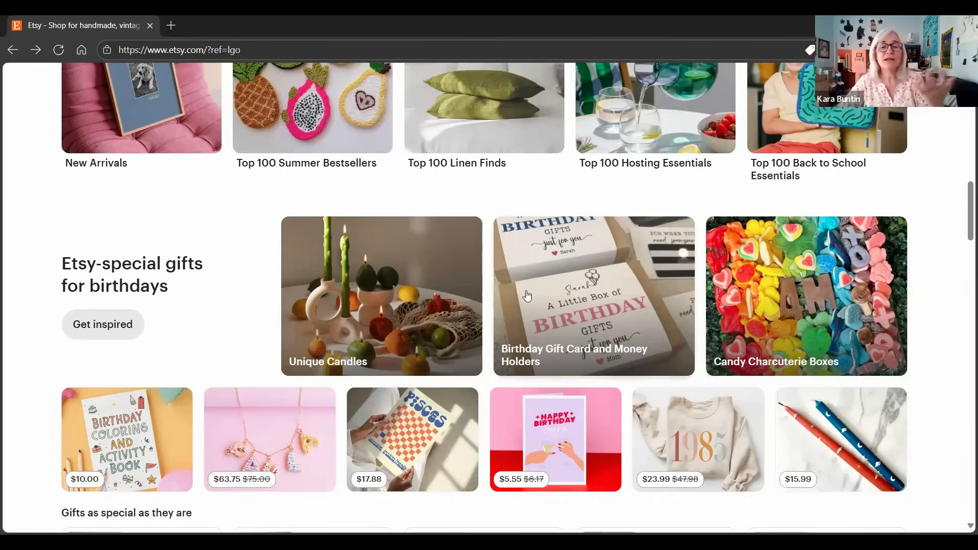
mouse_move(611, 304)
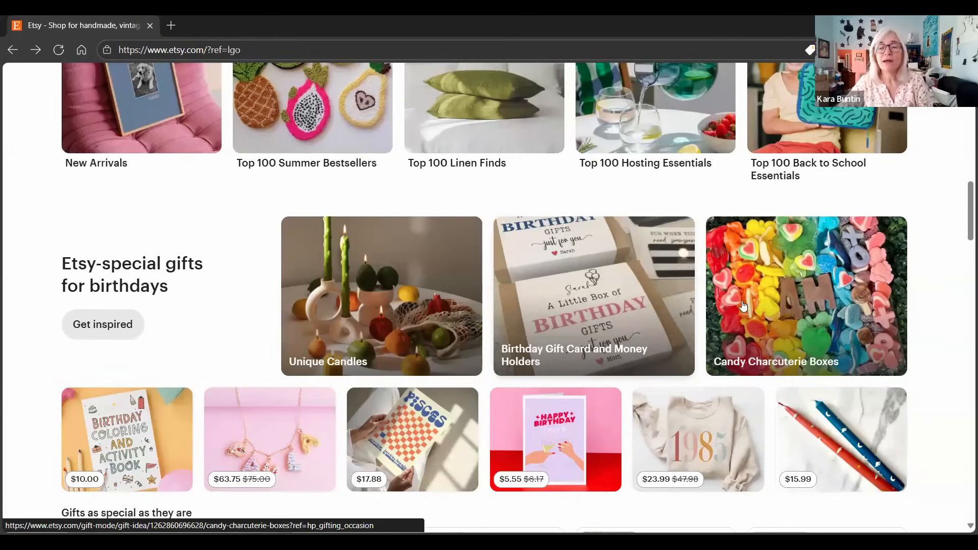
mouse_move(926, 371)
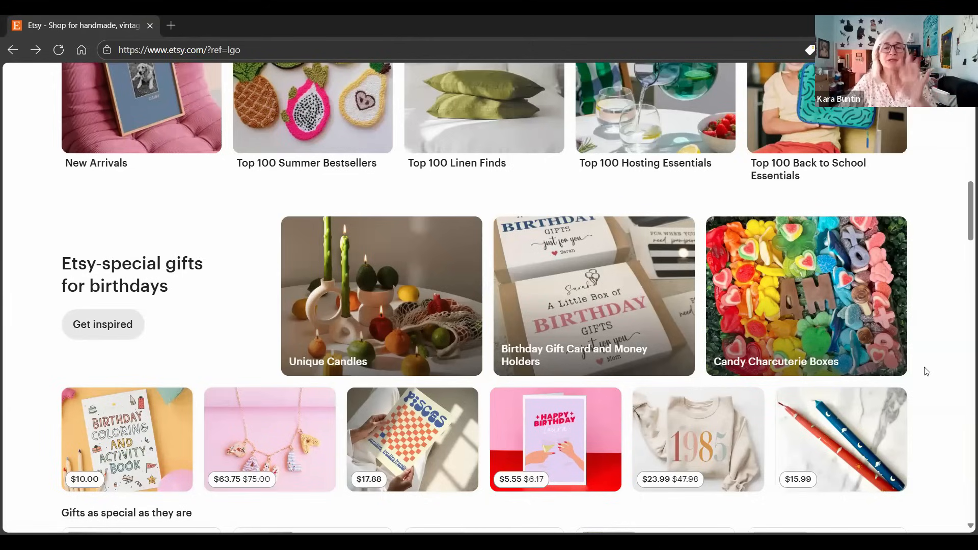
mouse_move(916, 355)
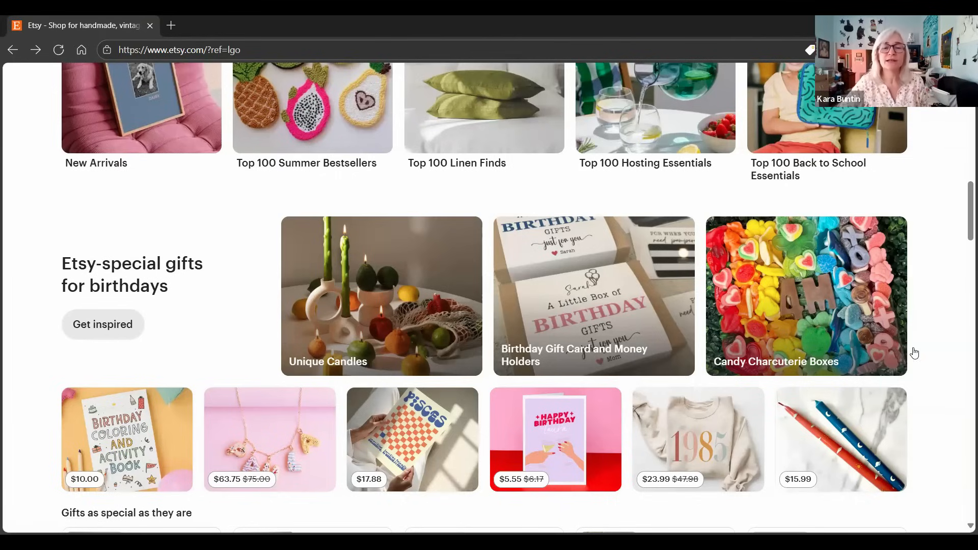
mouse_move(960, 329)
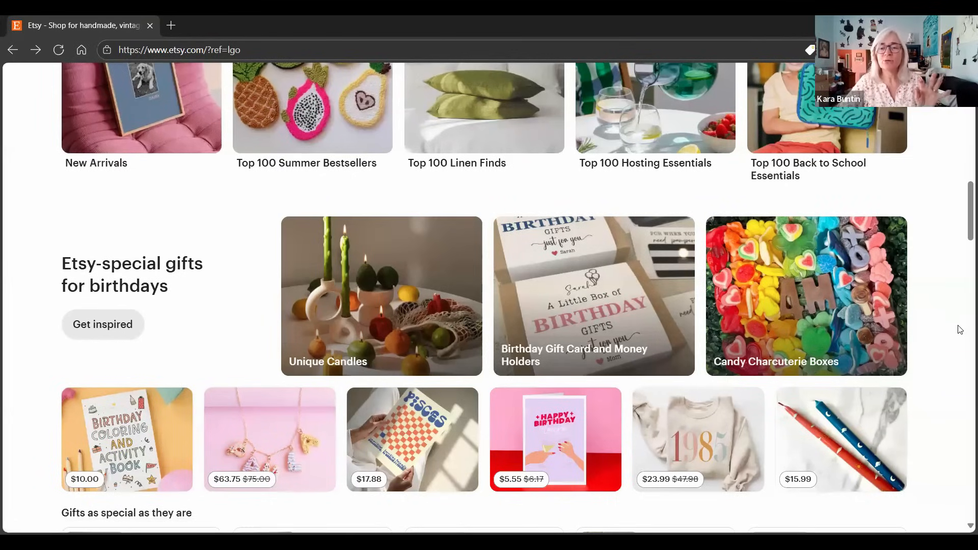
scroll(down, 3)
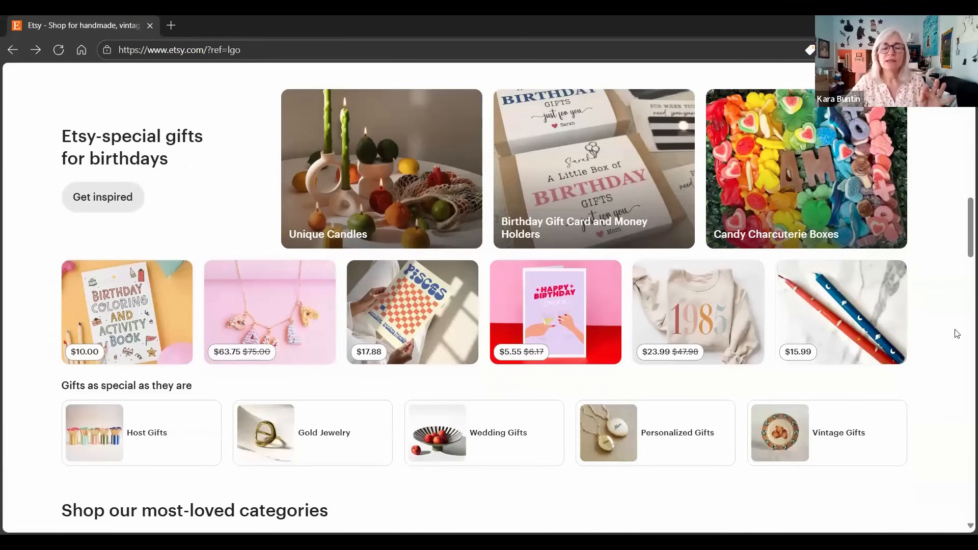
scroll(down, 3)
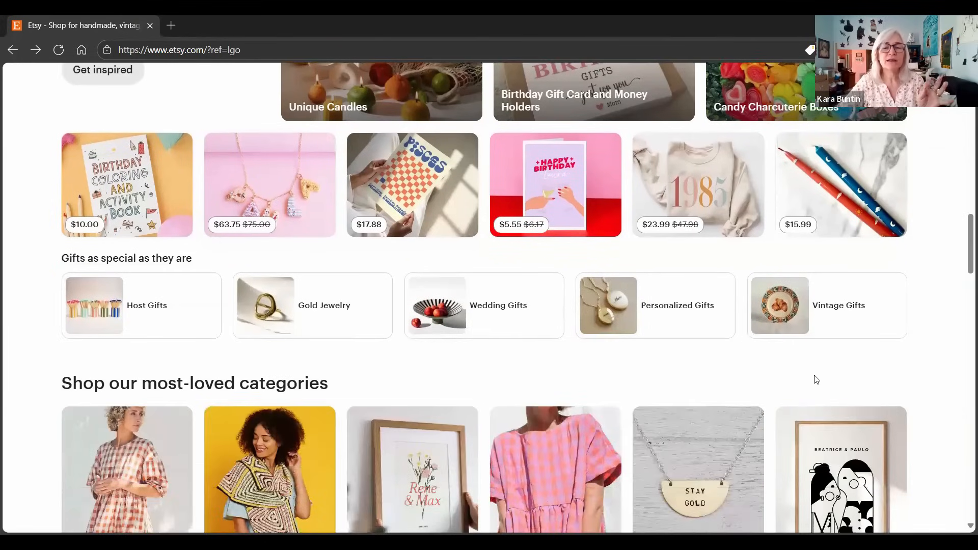
mouse_move(415, 382)
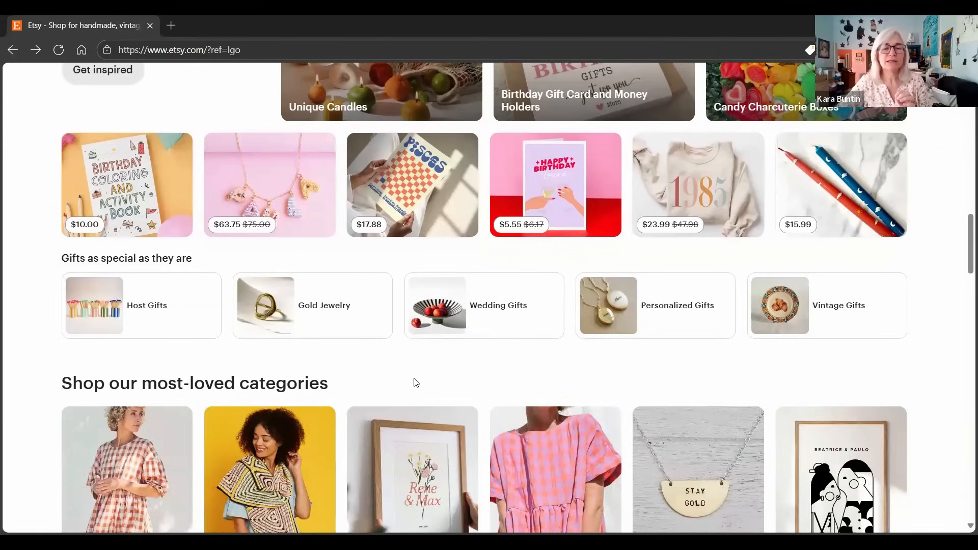
mouse_move(413, 369)
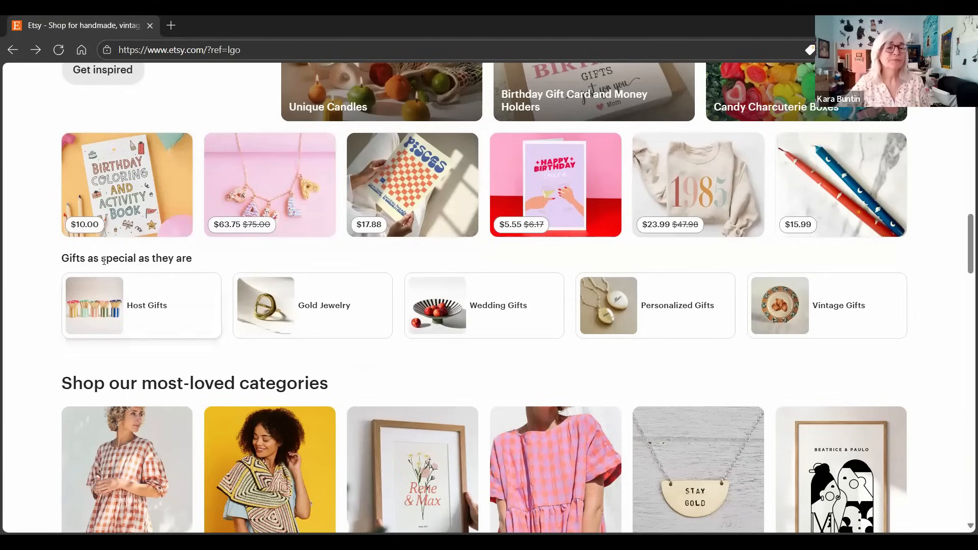
mouse_move(159, 317)
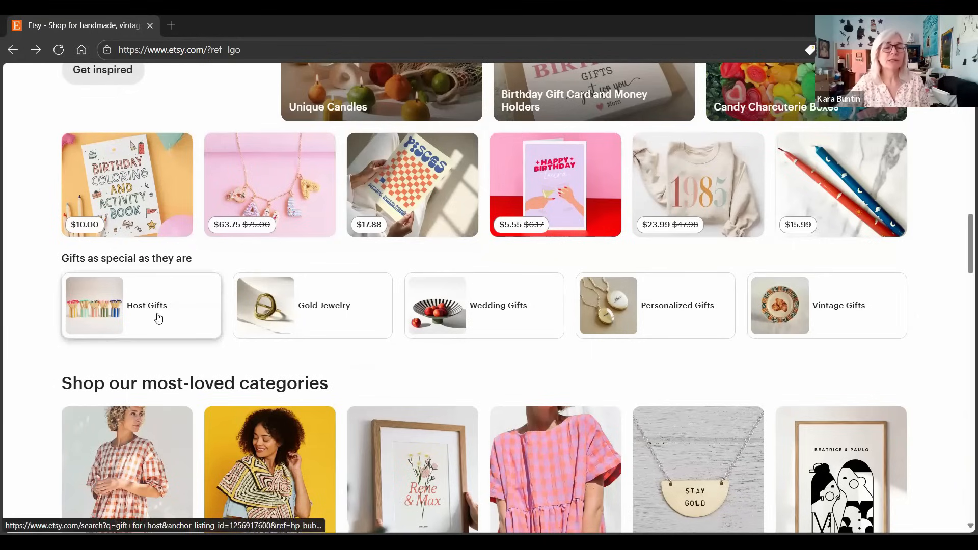
mouse_move(685, 312)
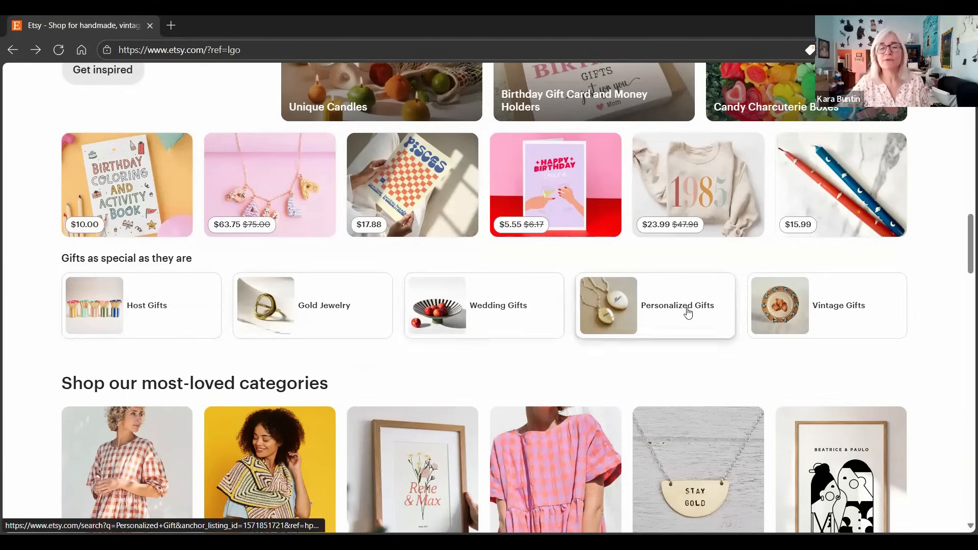
mouse_move(784, 376)
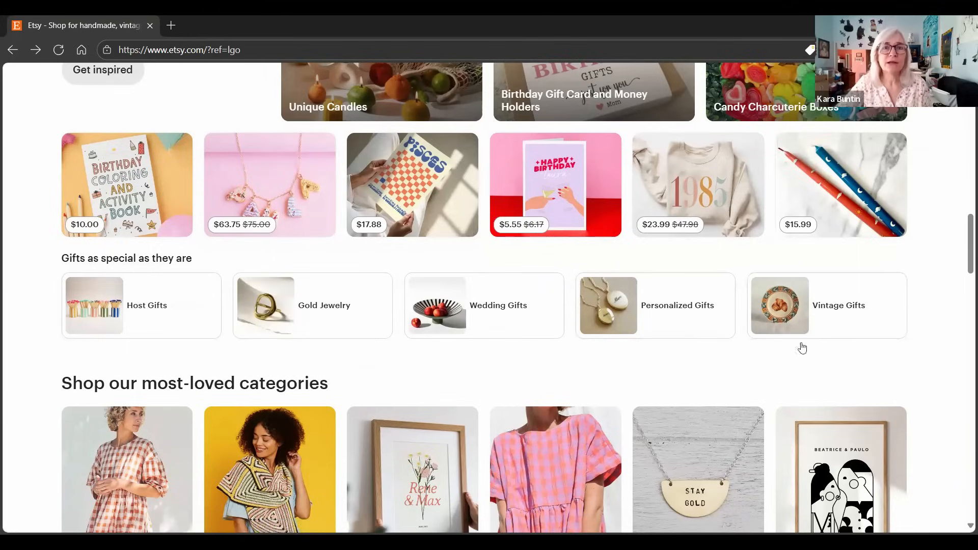
mouse_move(620, 382)
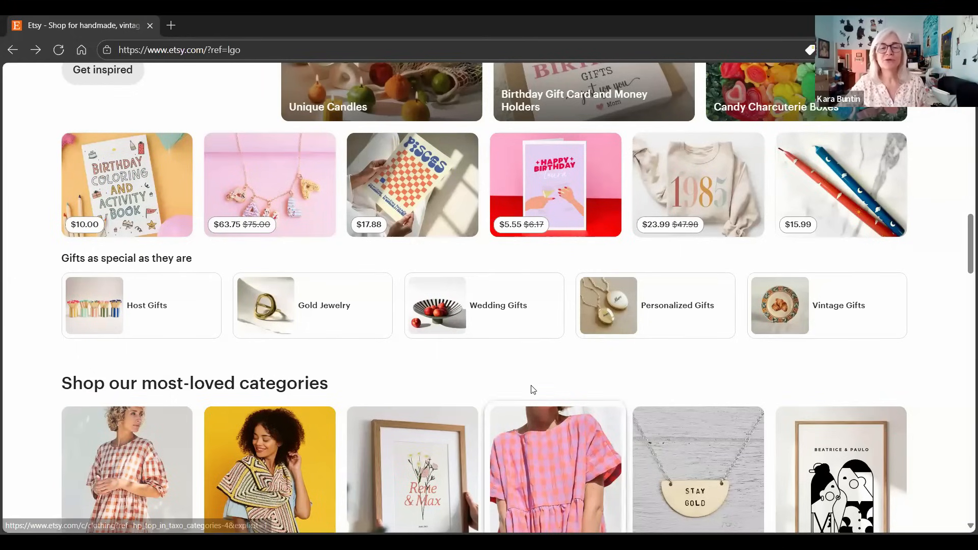
mouse_move(533, 273)
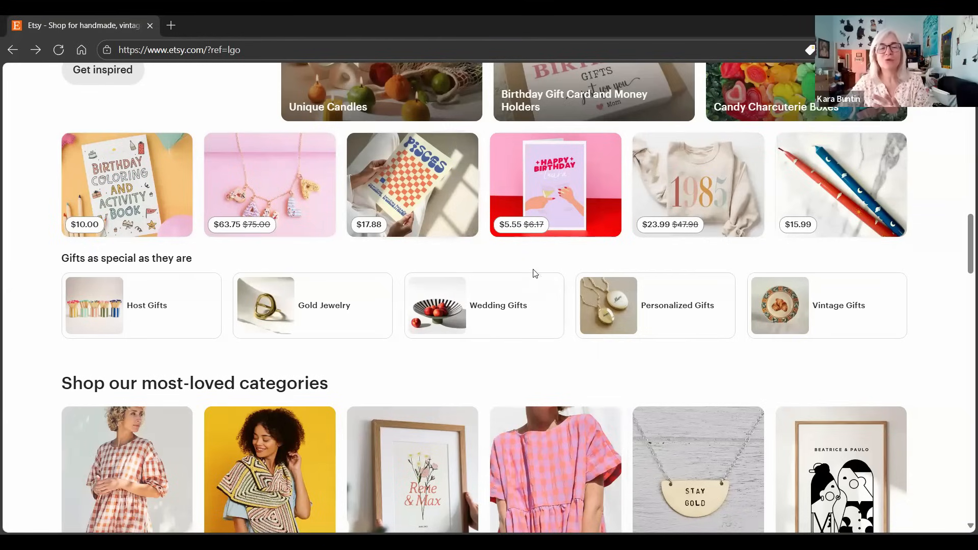
mouse_move(496, 385)
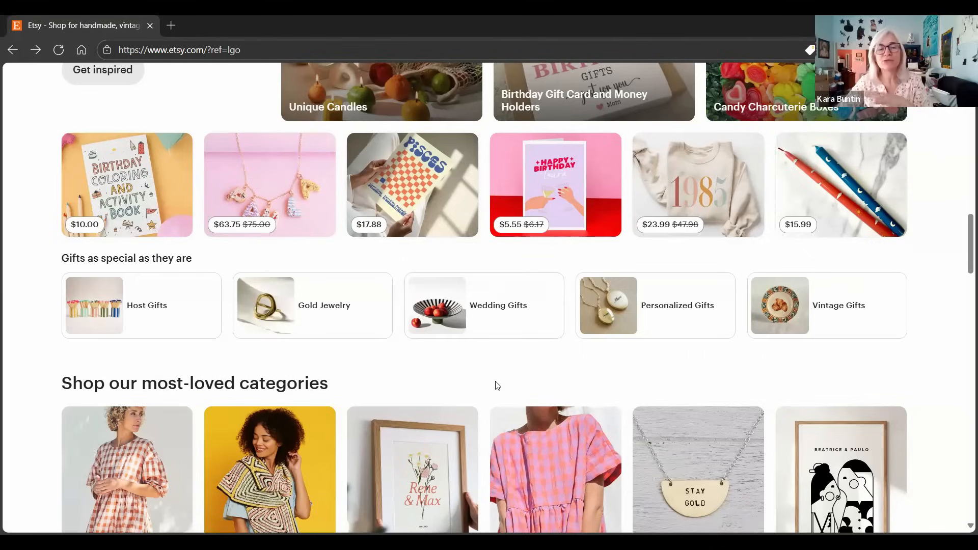
mouse_move(503, 376)
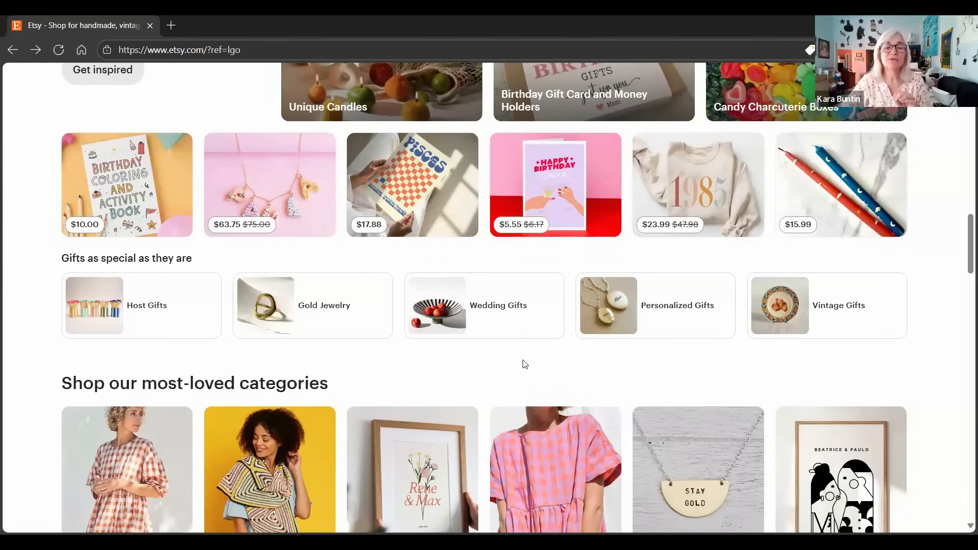
mouse_move(456, 346)
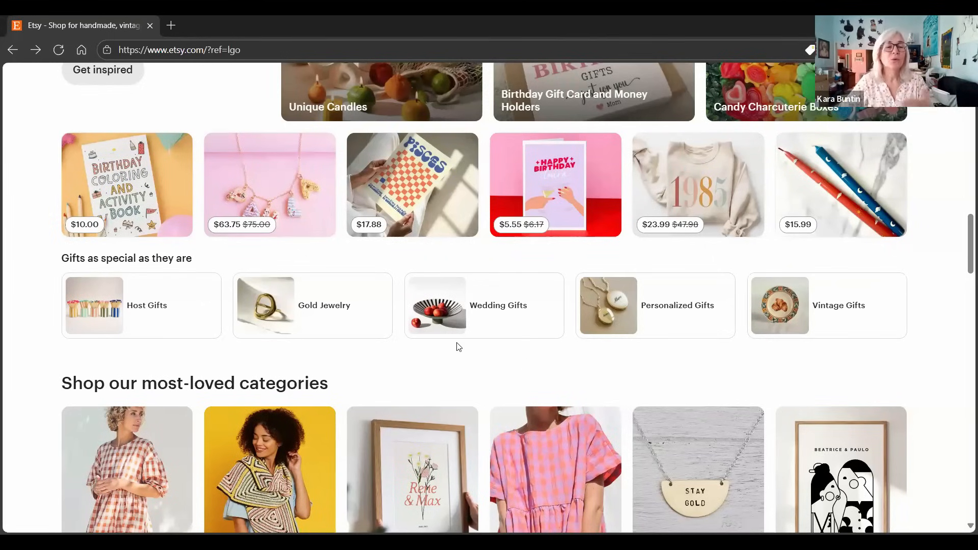
mouse_move(482, 368)
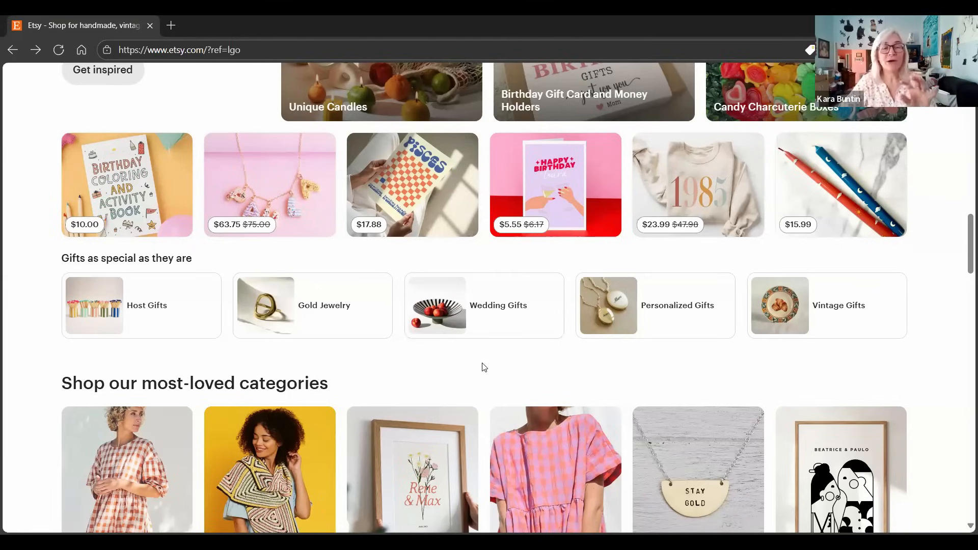
mouse_move(478, 343)
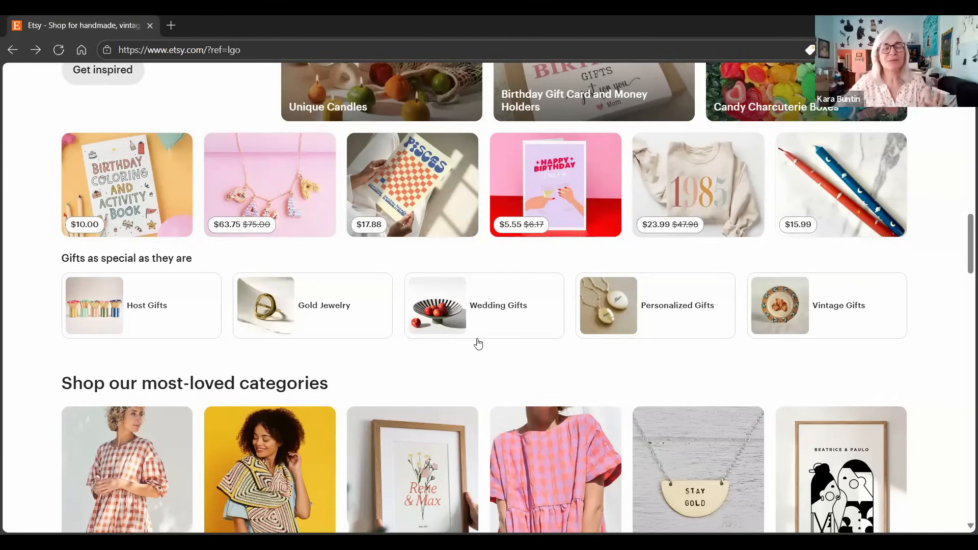
- Scroll to the full most-loved categories row, Women's dresses to Drawings, above Today's big deals
scroll(down, 3)
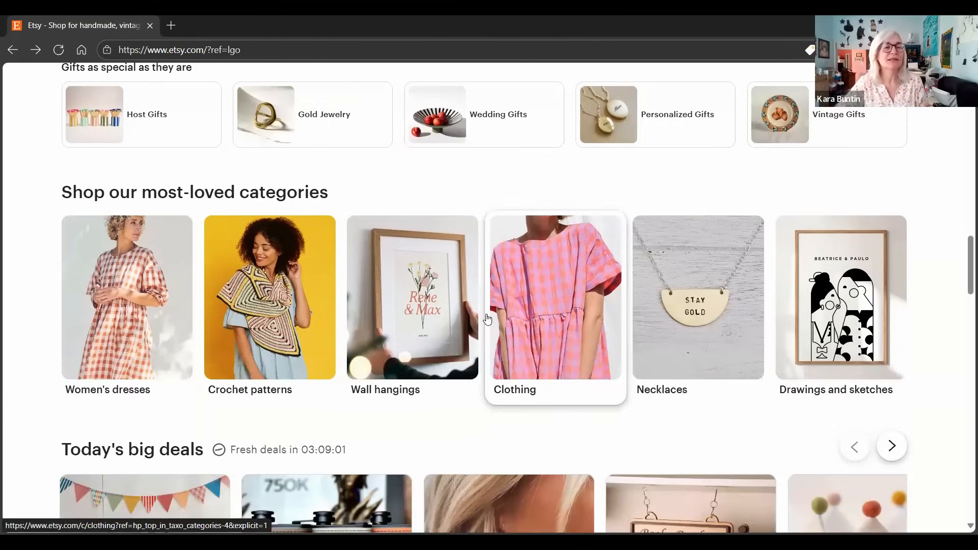
mouse_move(332, 193)
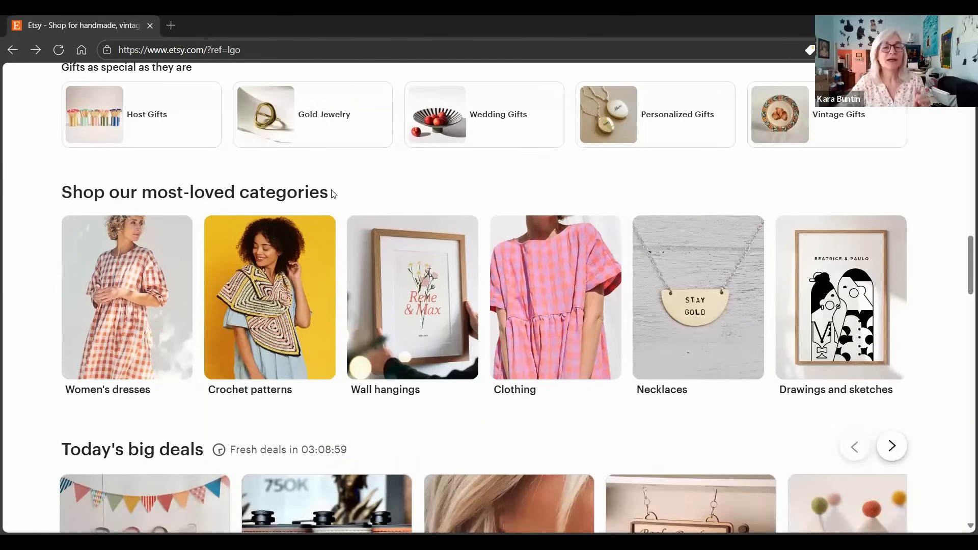
mouse_move(357, 199)
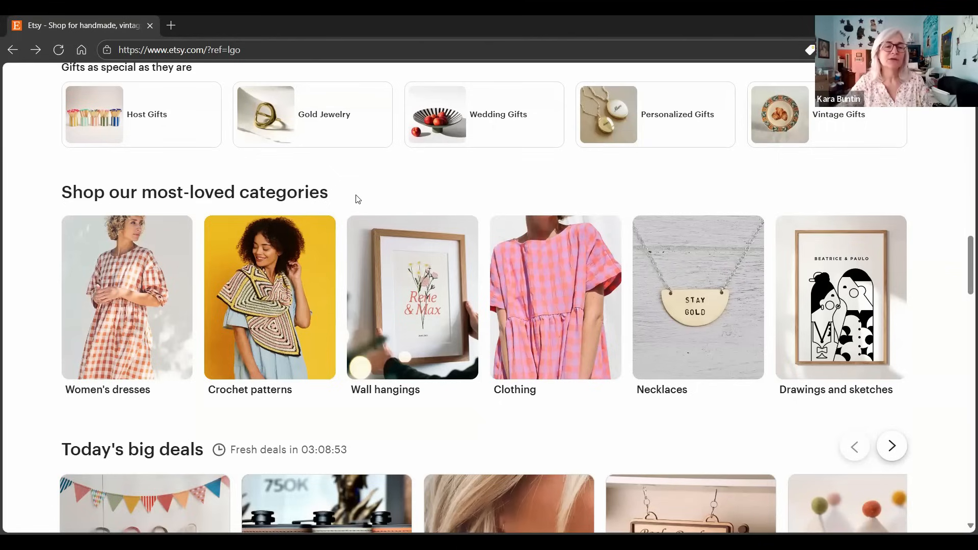
mouse_move(30, 189)
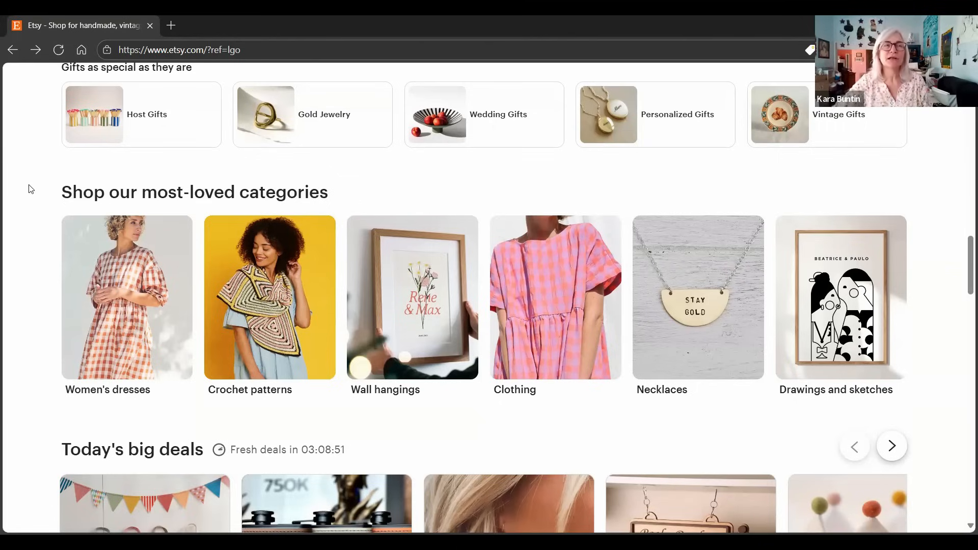
mouse_move(93, 308)
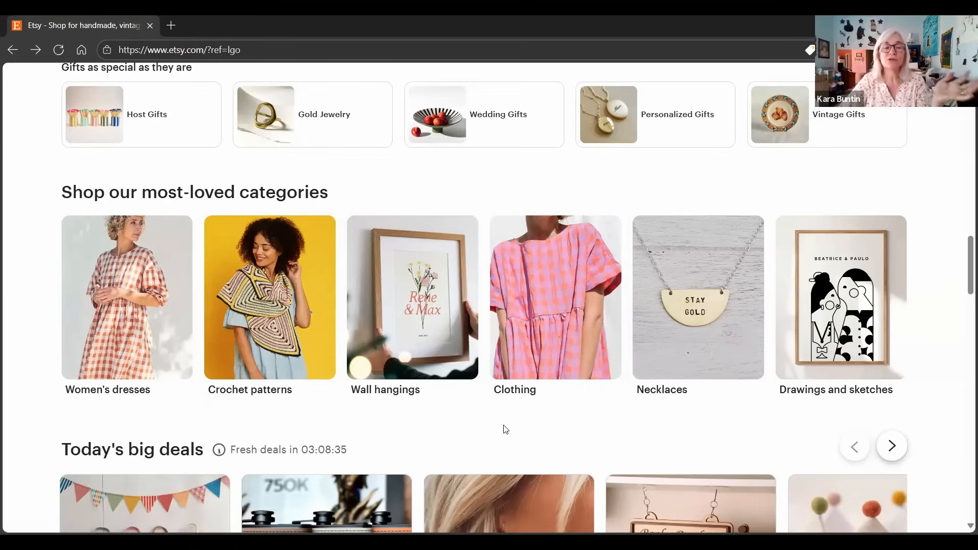
mouse_move(446, 423)
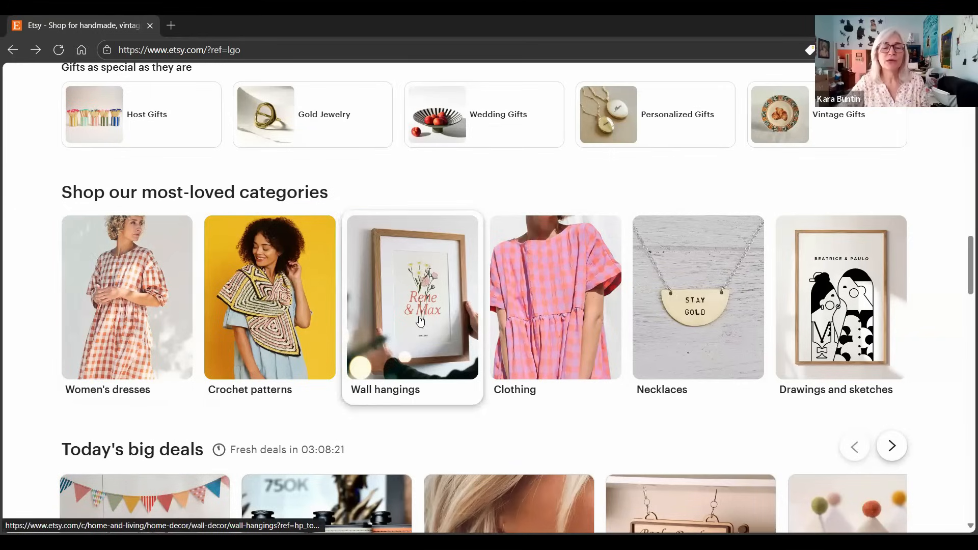
mouse_move(819, 408)
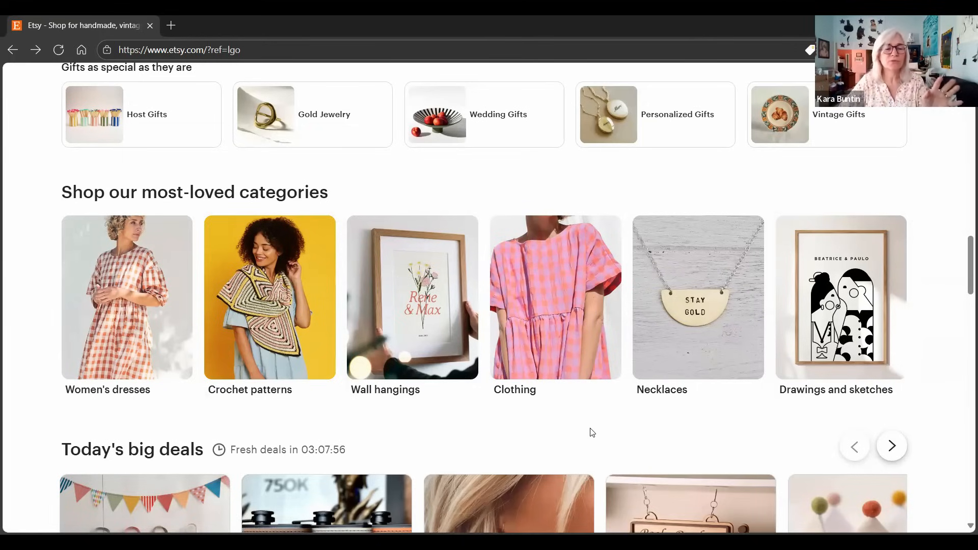
scroll(down, 3)
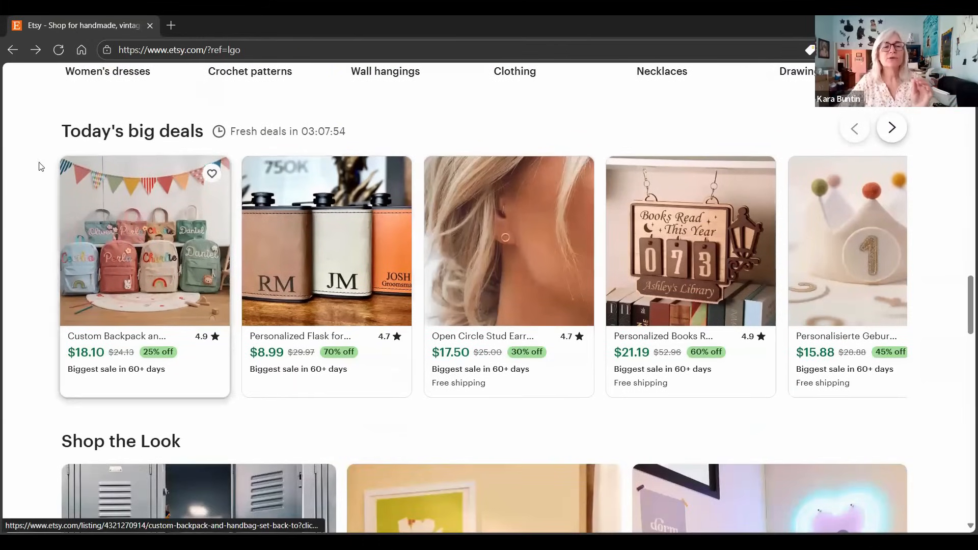
mouse_move(39, 276)
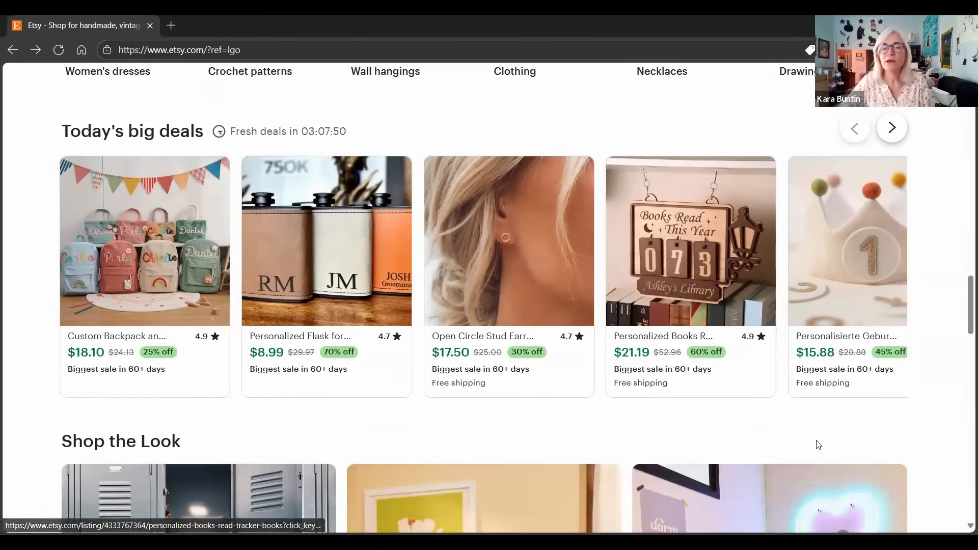
mouse_move(697, 425)
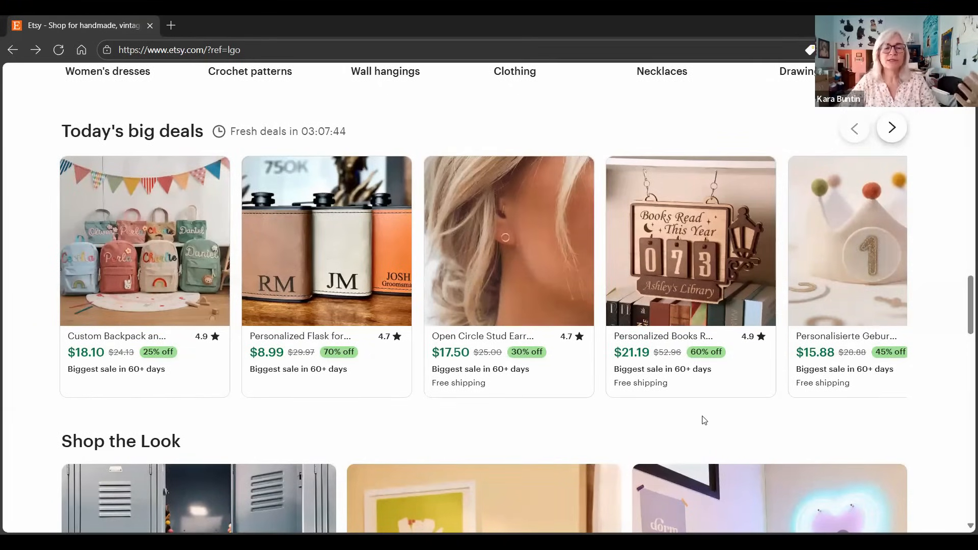
mouse_move(593, 276)
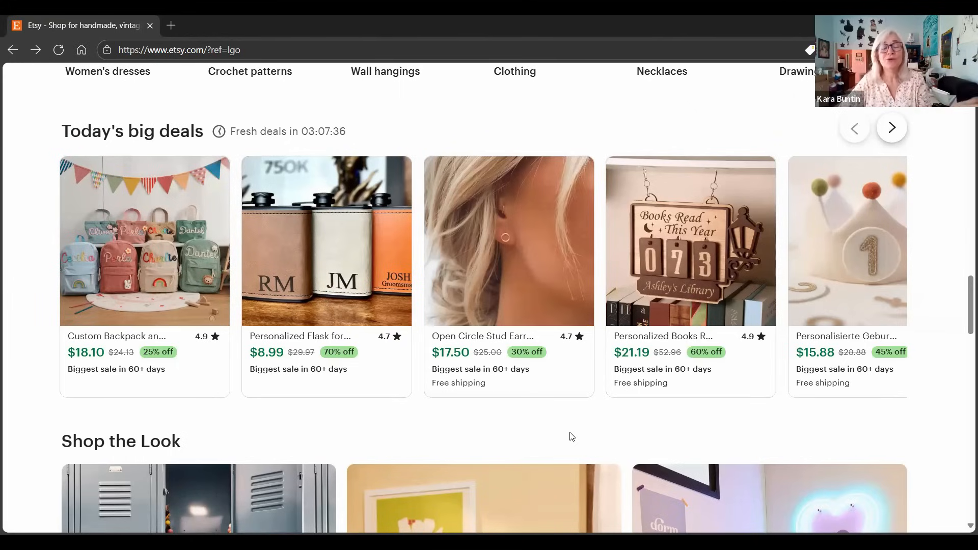
mouse_move(551, 437)
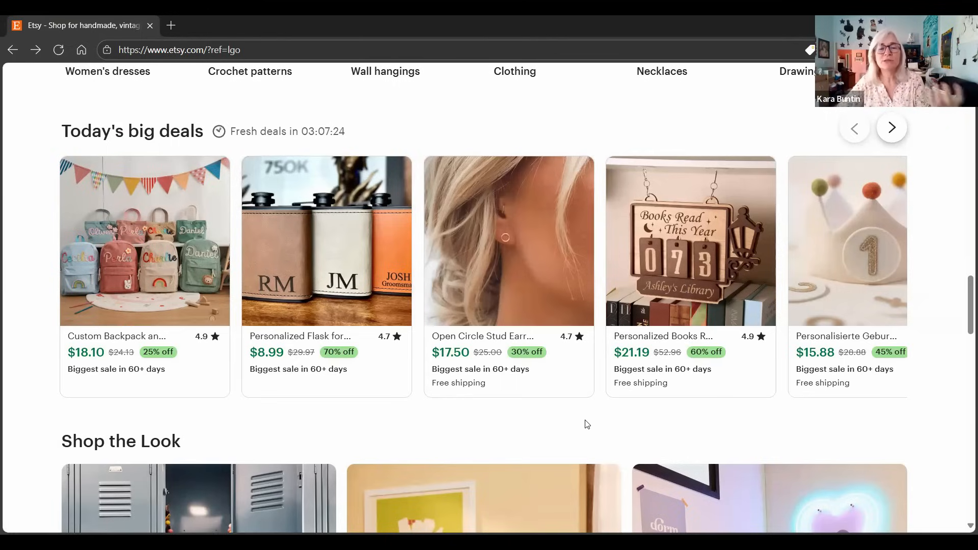
mouse_move(568, 425)
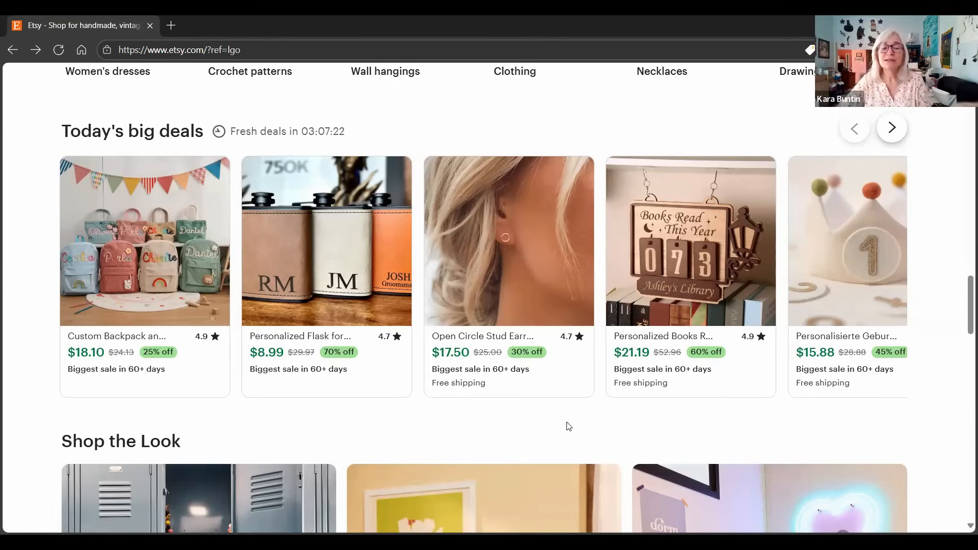
mouse_move(945, 408)
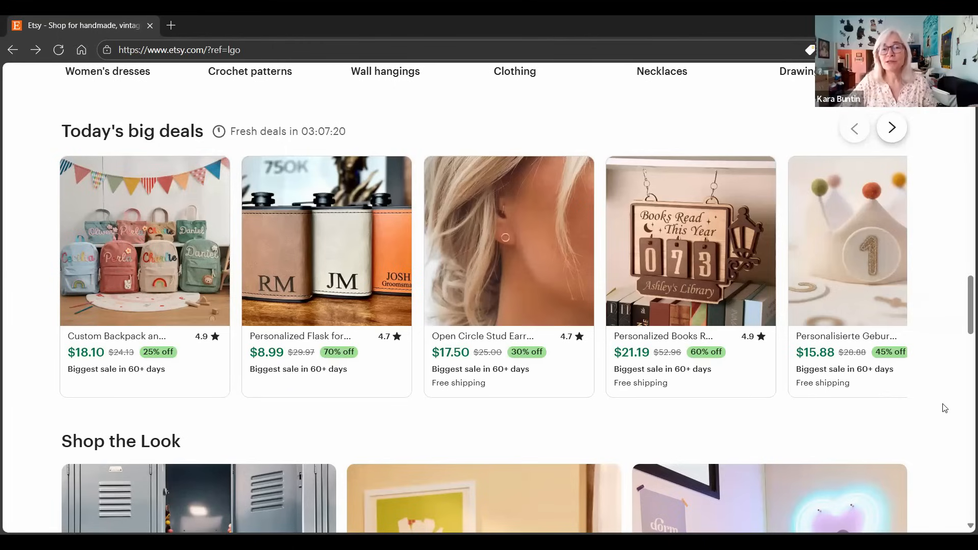
mouse_move(937, 425)
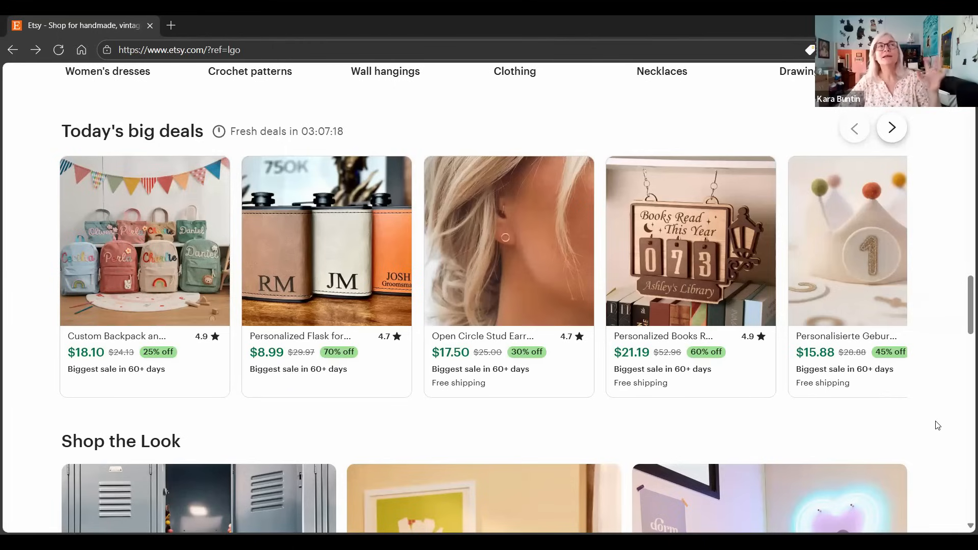
mouse_move(904, 424)
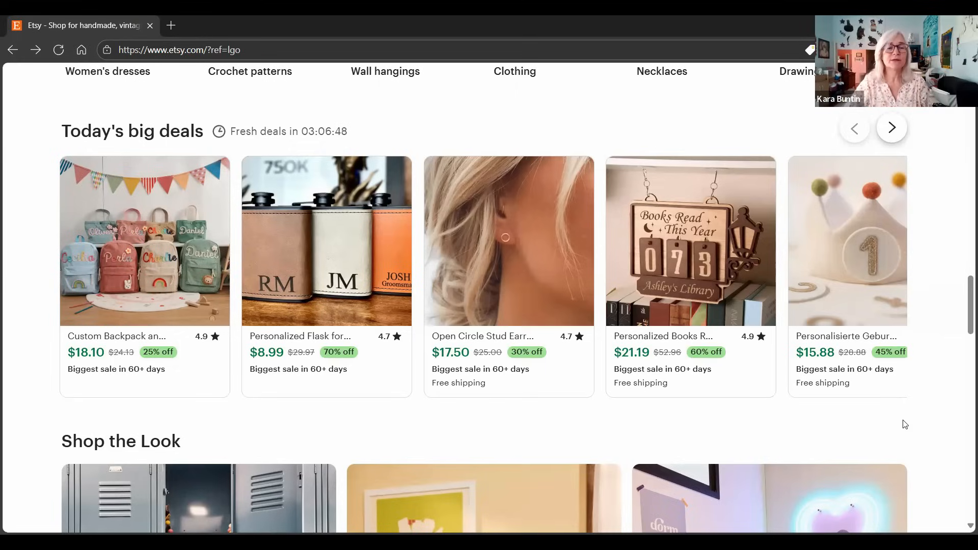
mouse_move(759, 279)
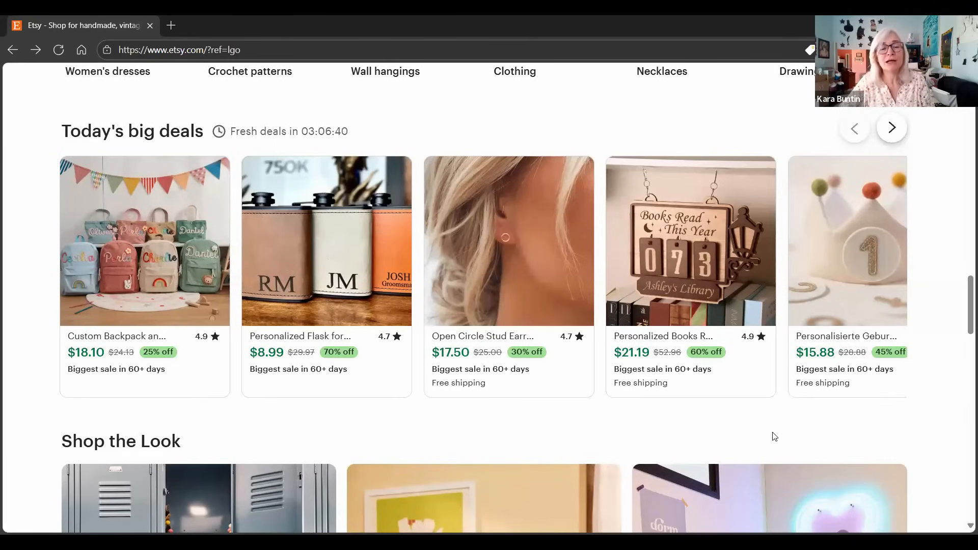
mouse_move(379, 351)
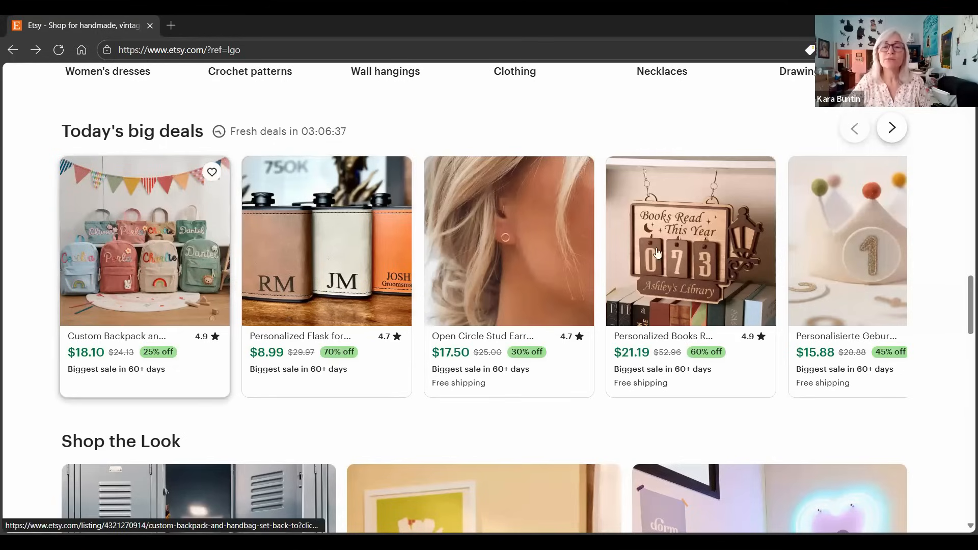
mouse_move(947, 390)
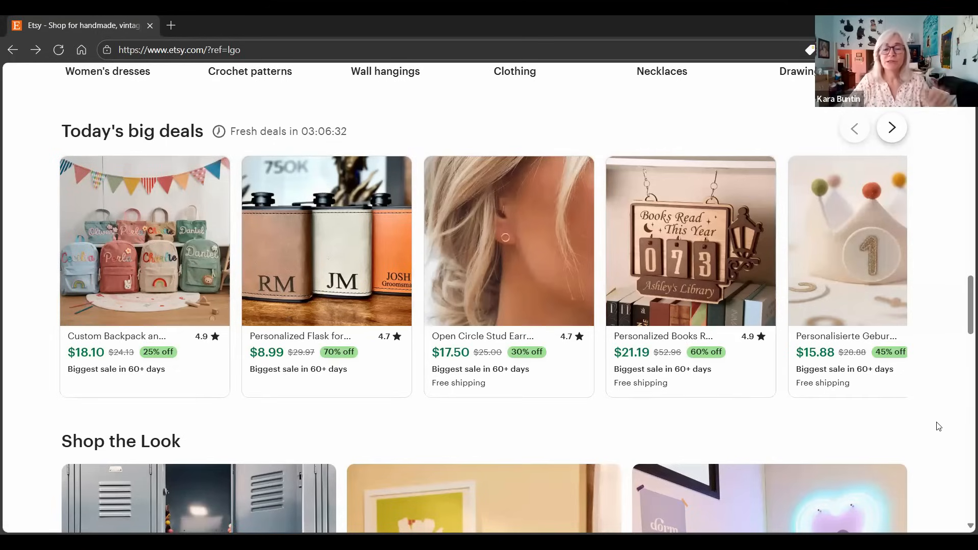
- Scroll through the Shop the Look dorm scenes with tagged pencil garland and neon heart sign
scroll(down, 3)
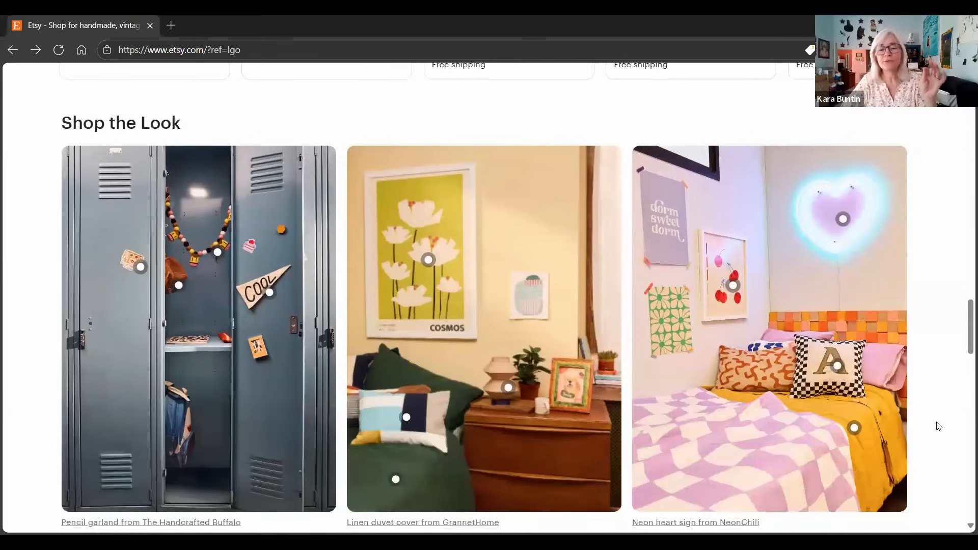
scroll(down, 3)
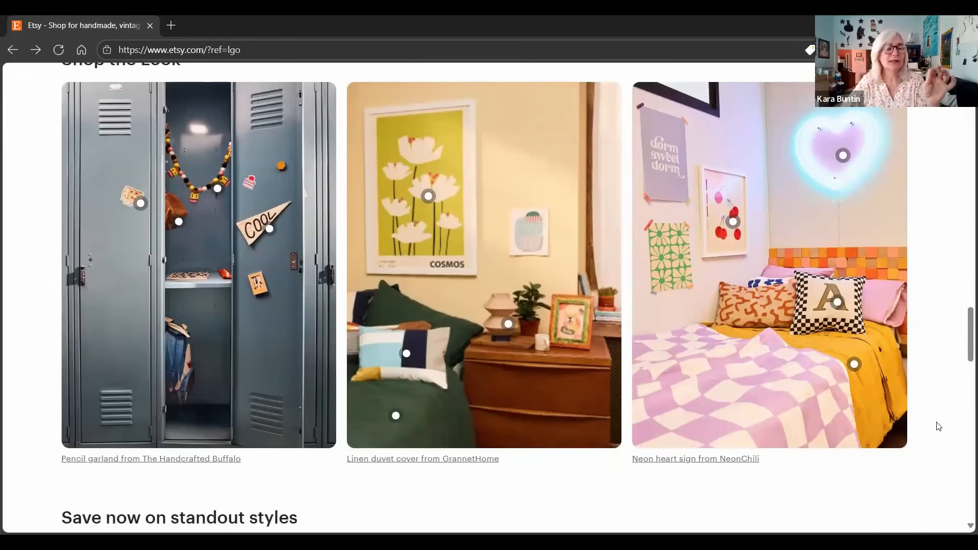
scroll(up, 3)
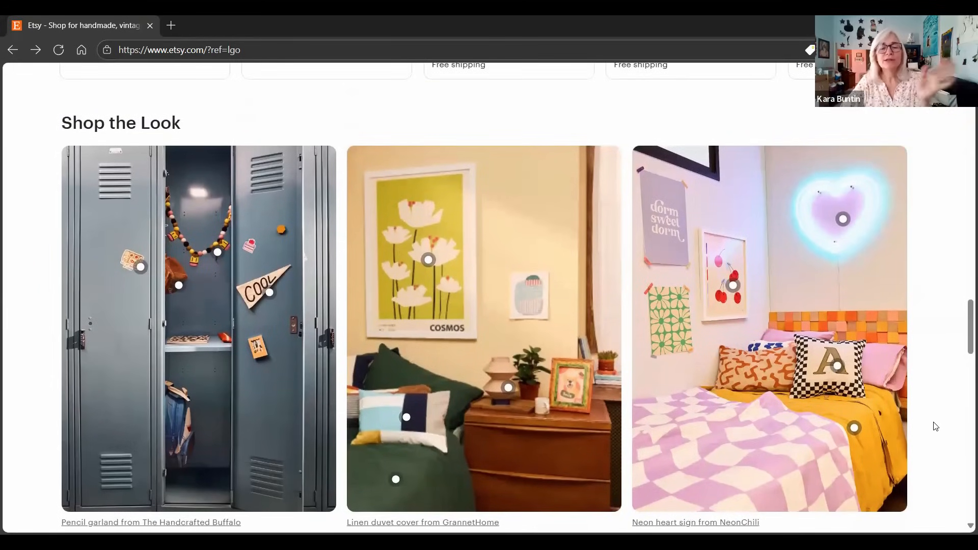
mouse_move(140, 252)
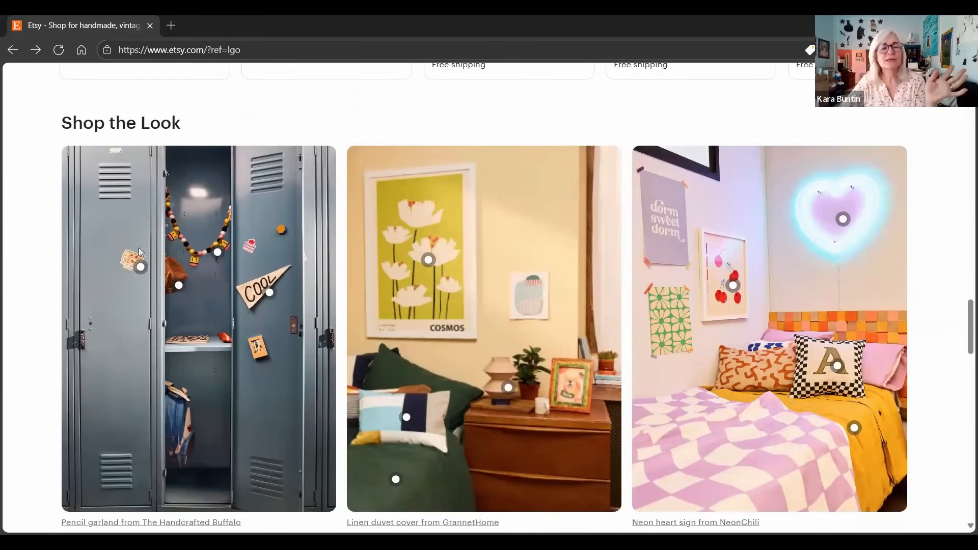
mouse_move(771, 226)
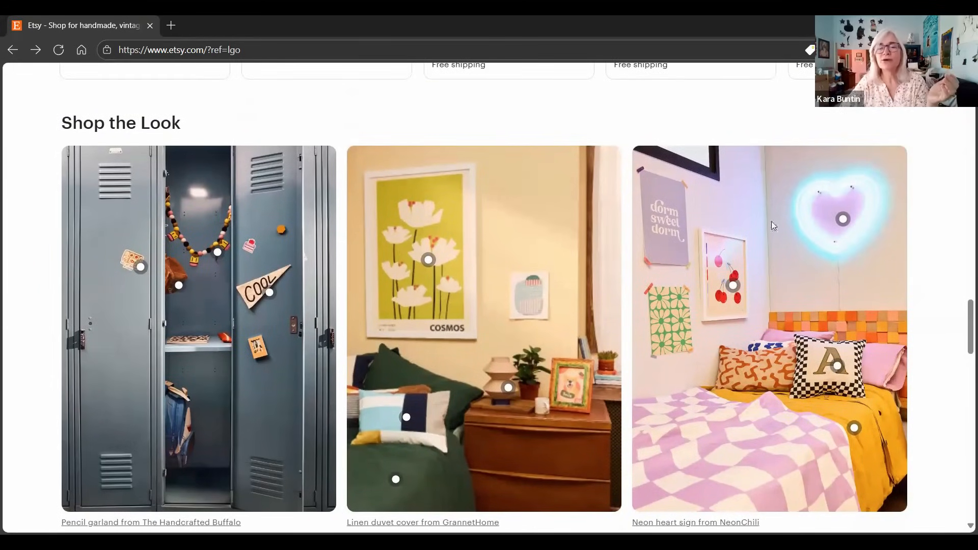
mouse_move(670, 244)
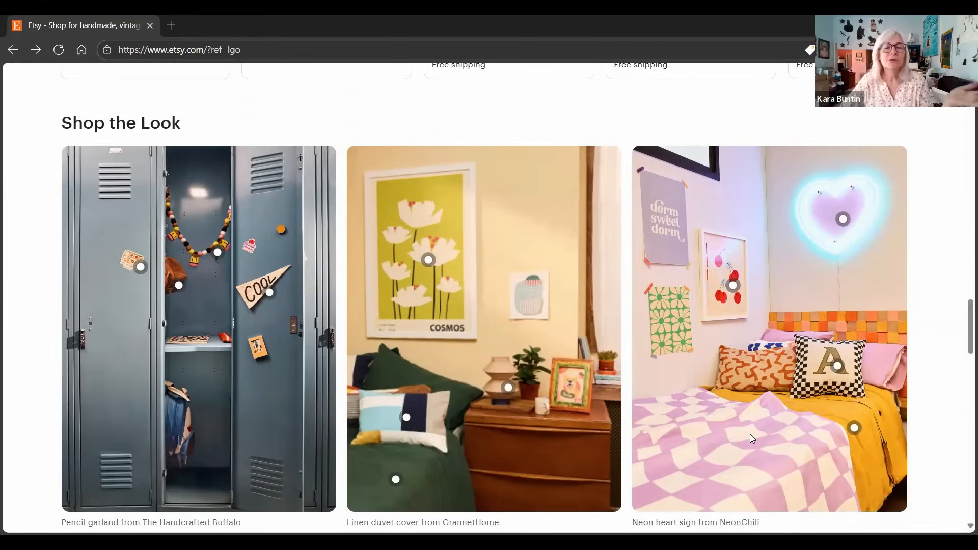
mouse_move(590, 448)
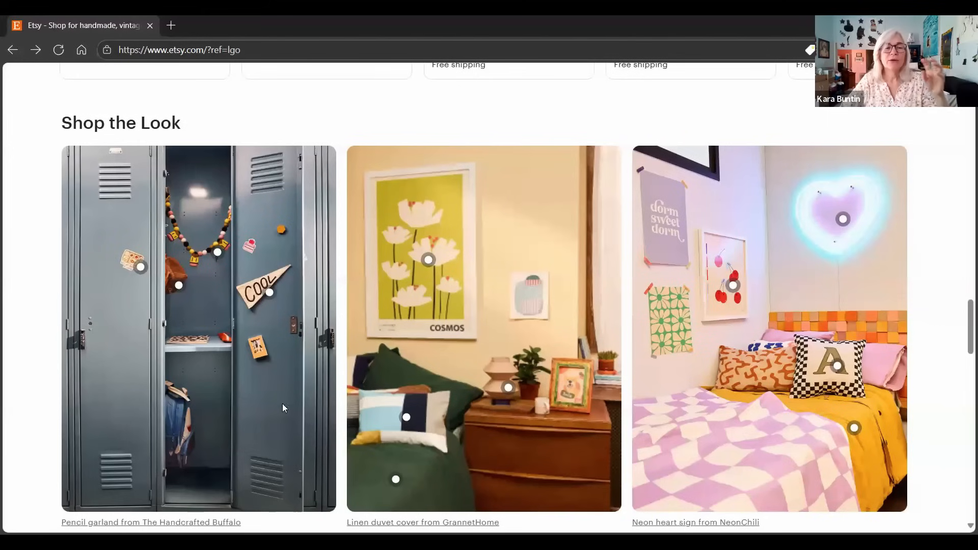
scroll(down, 3)
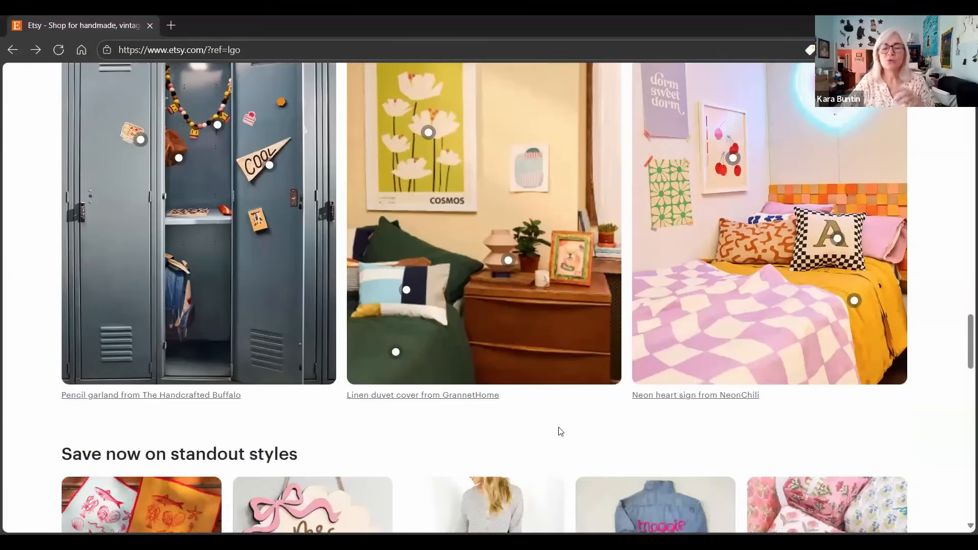
- Scroll past Save now on standout styles to local shops MadeOfMetal, PondScumCeramics and NathanHunterDesign
scroll(down, 3)
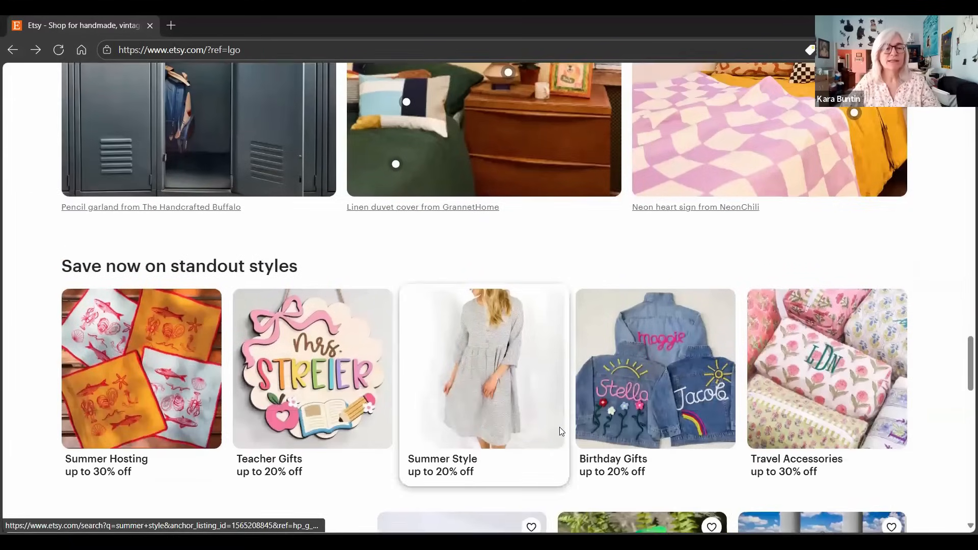
scroll(down, 3)
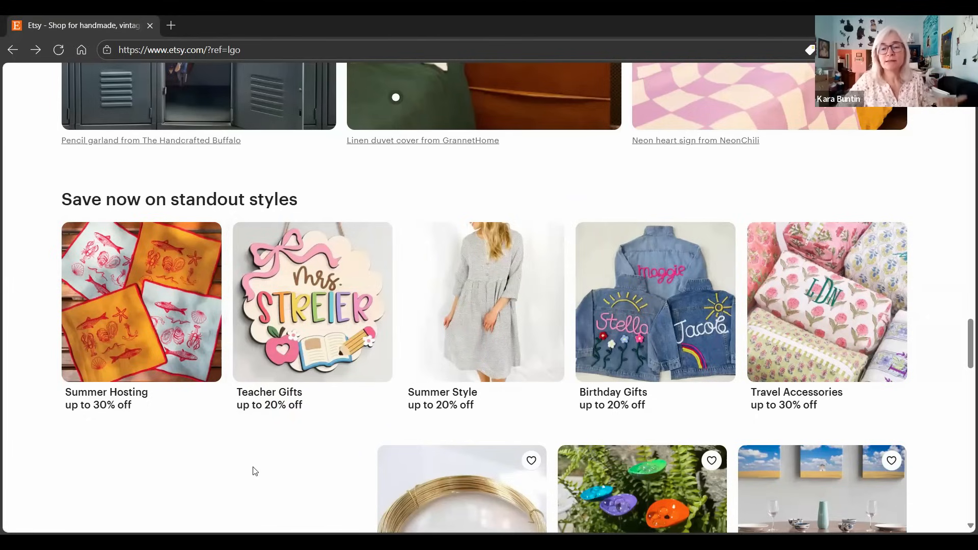
scroll(down, 3)
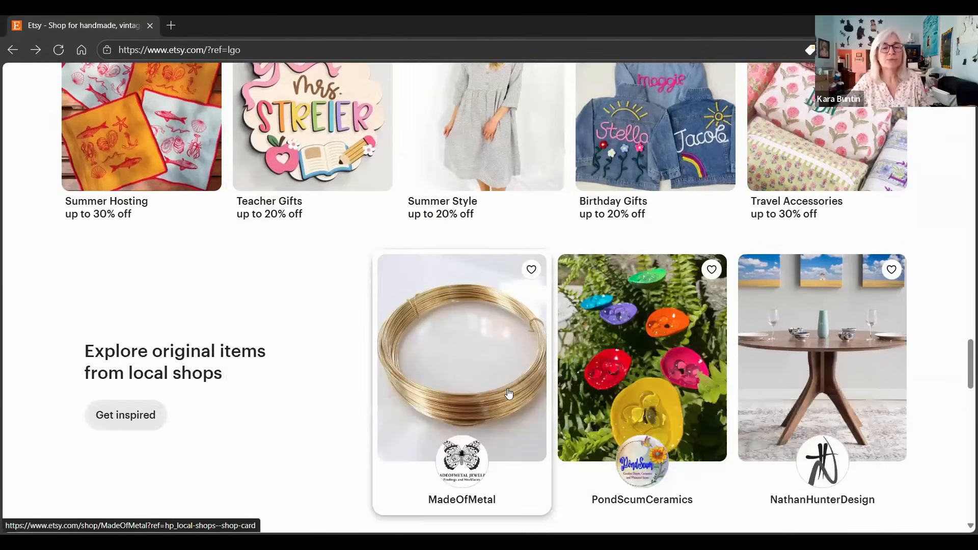
scroll(up, 3)
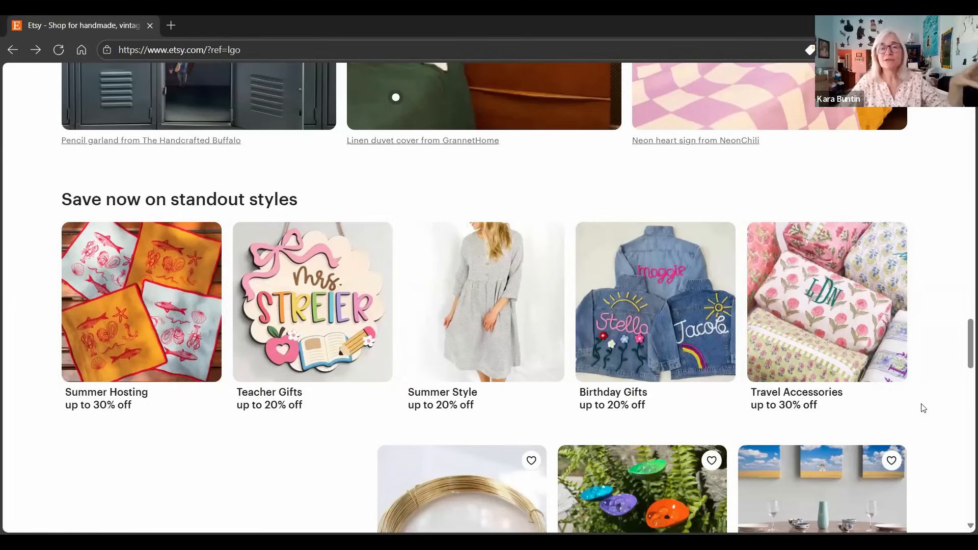
scroll(down, 3)
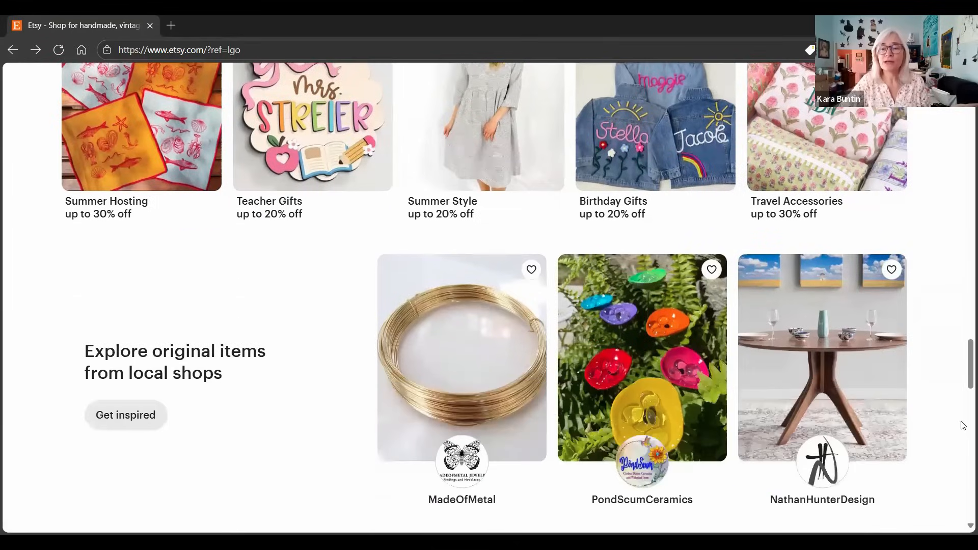
mouse_move(951, 410)
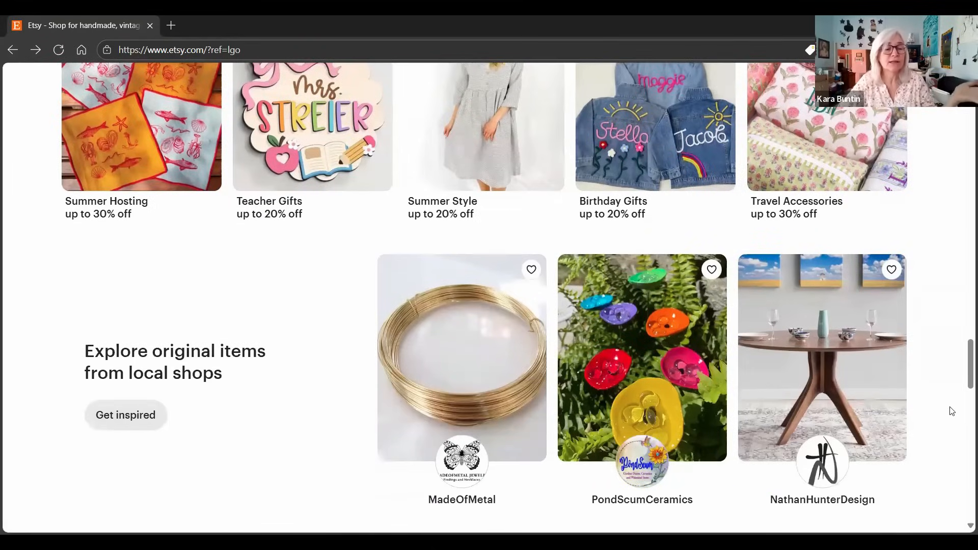
scroll(down, 3)
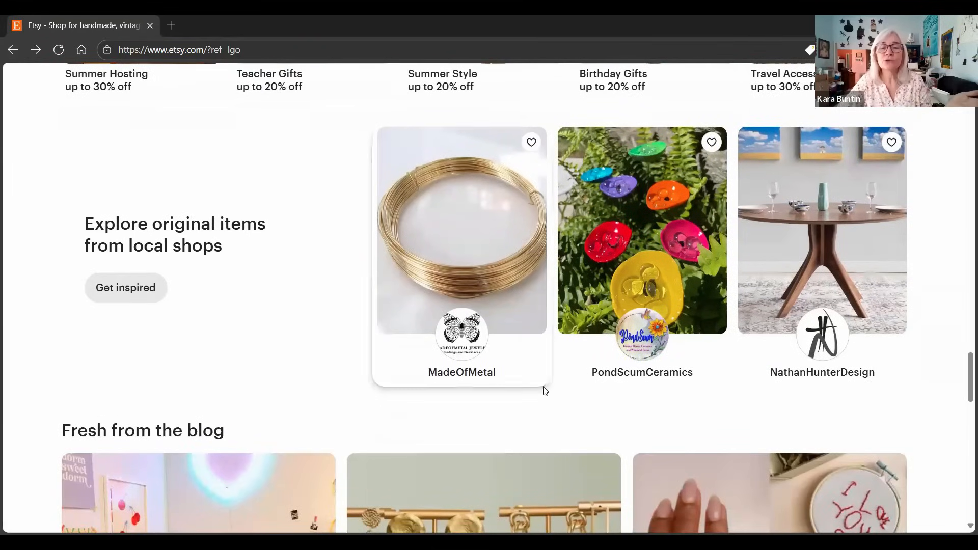
- Scroll through the Fresh from the blog articles, then back up to Today's big deals
scroll(down, 3)
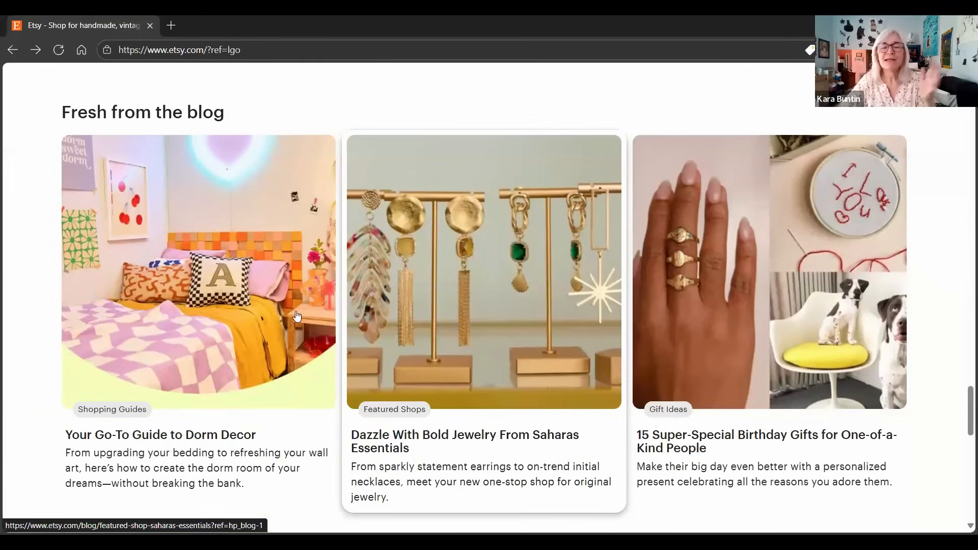
mouse_move(653, 302)
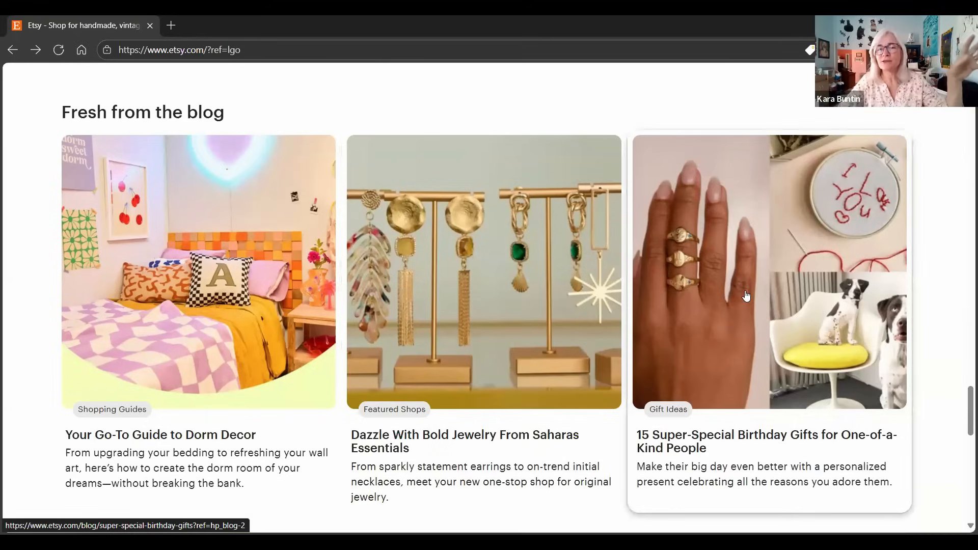
mouse_move(453, 357)
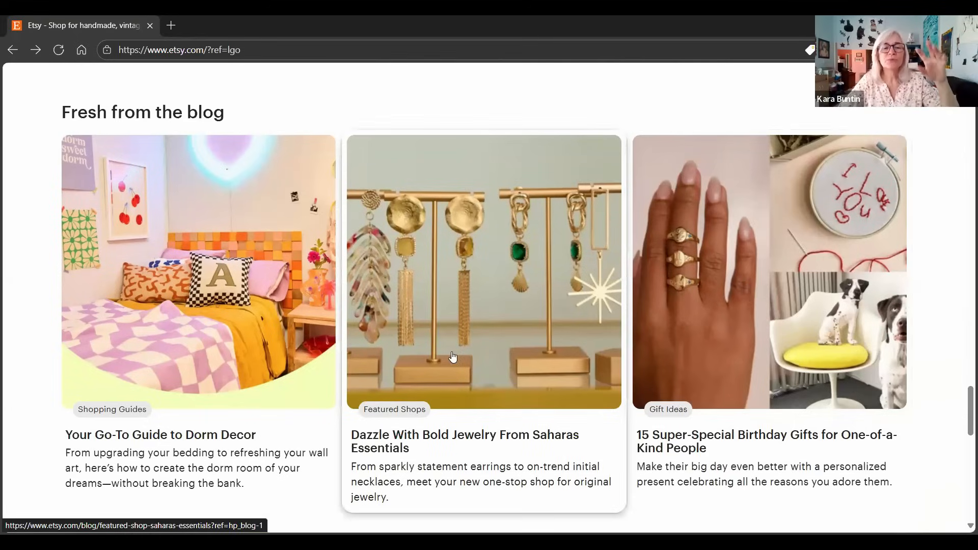
scroll(down, 3)
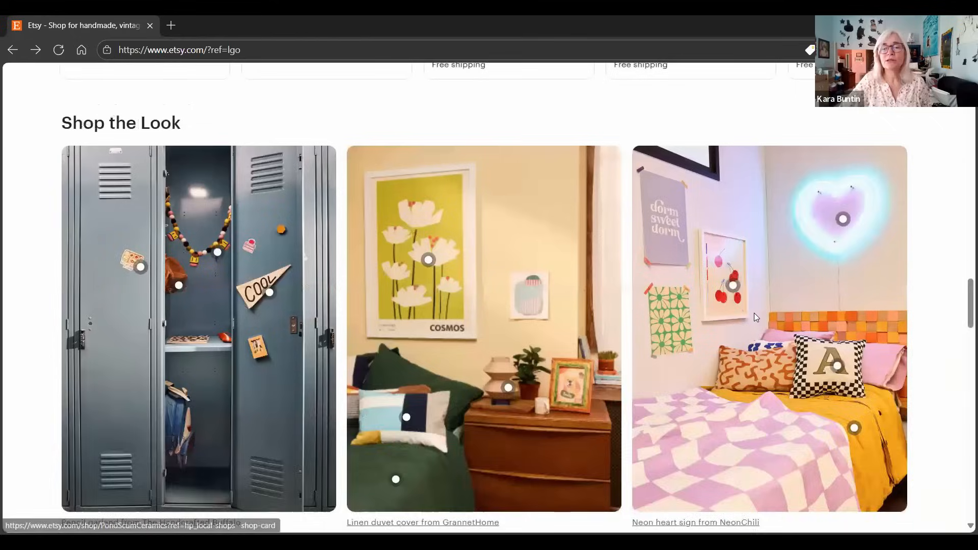
scroll(up, 3)
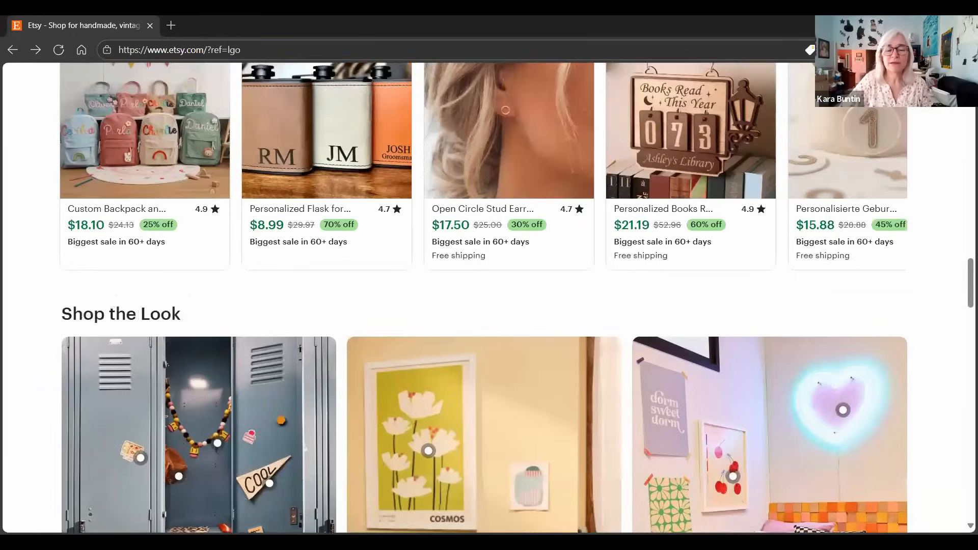